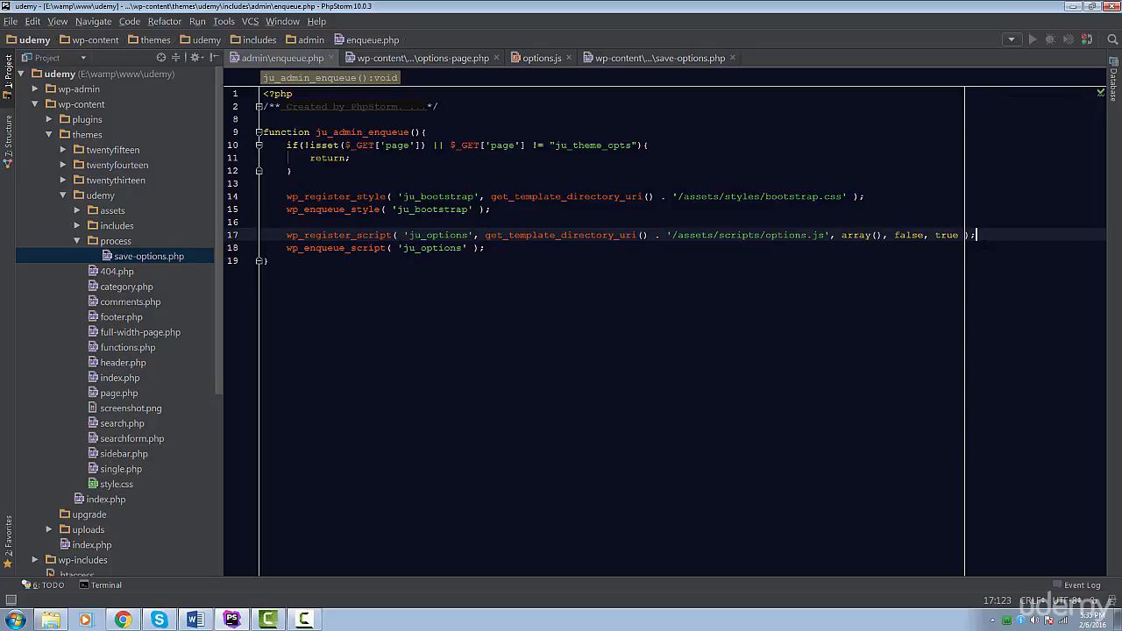
# Add wp_enqueue_media() to the admin enqueue function in enqueue.php and show options-page.php.
pyautogui.write('wp_enqueue_media();')
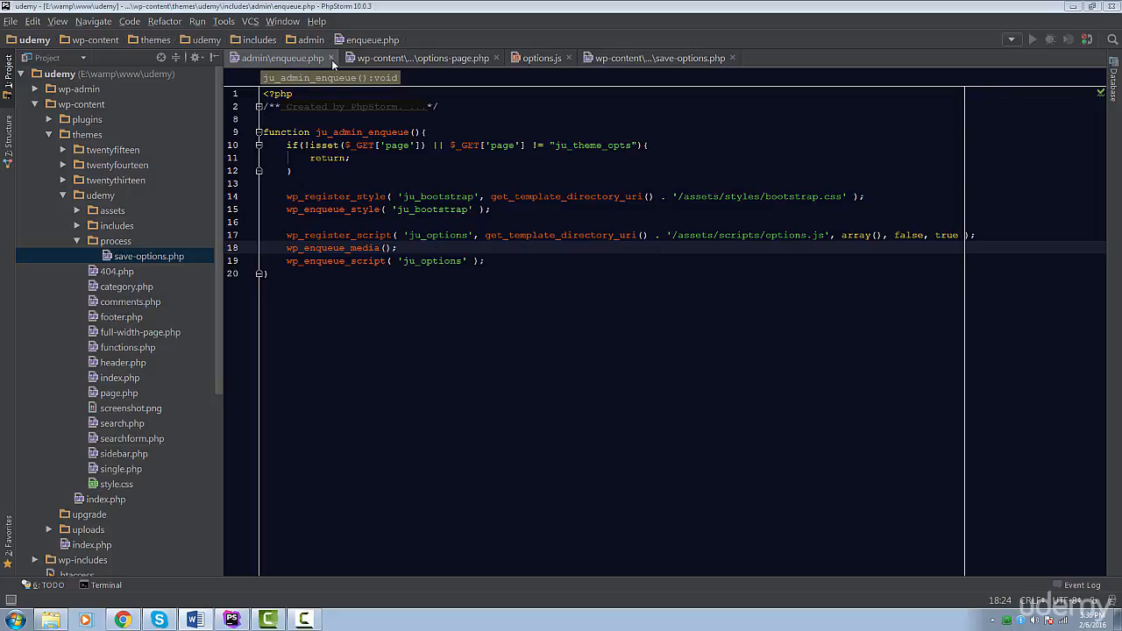
pyautogui.click(425, 58)
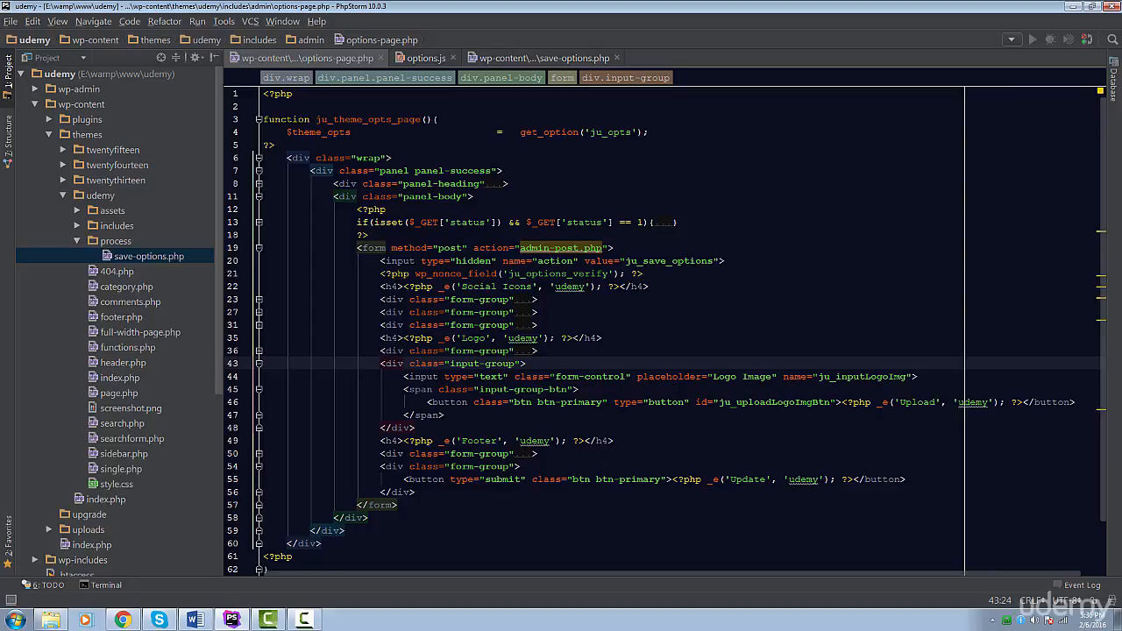
# Select the ju_inputLogoImg field name in options-page.php and switch to options.js.
pyautogui.click(825, 375)
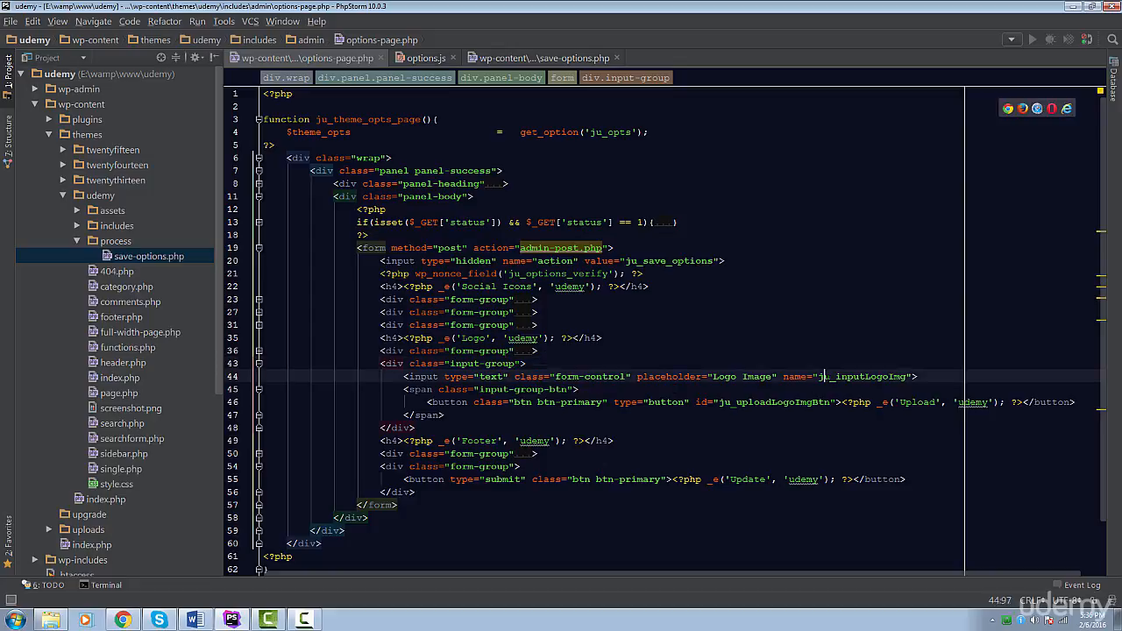
pyautogui.doubleClick(863, 376)
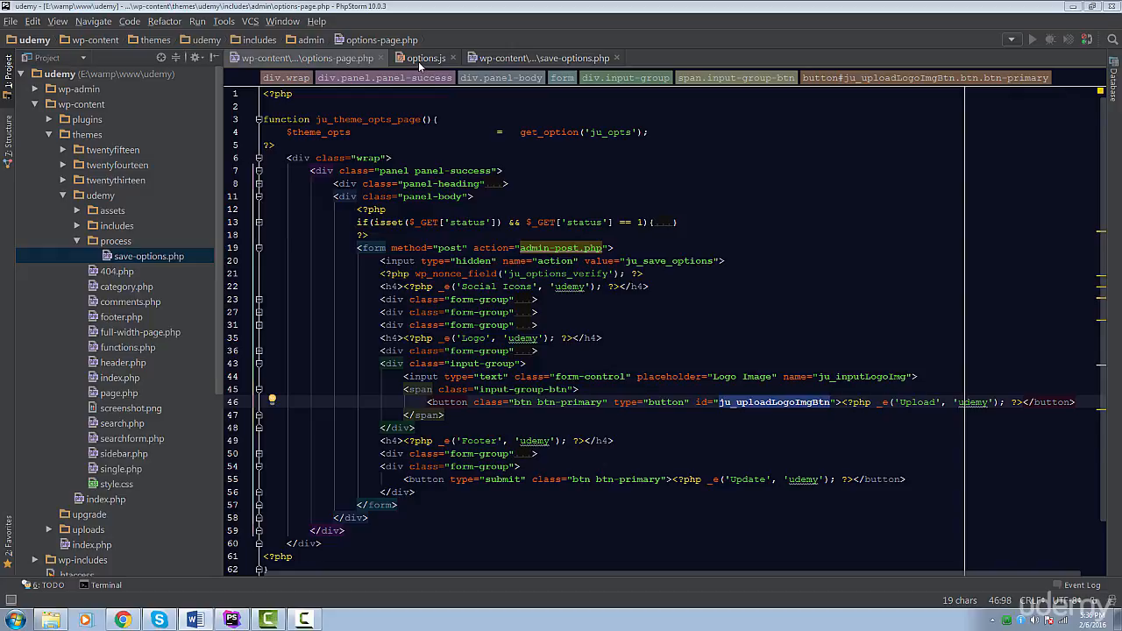
pyautogui.click(425, 58)
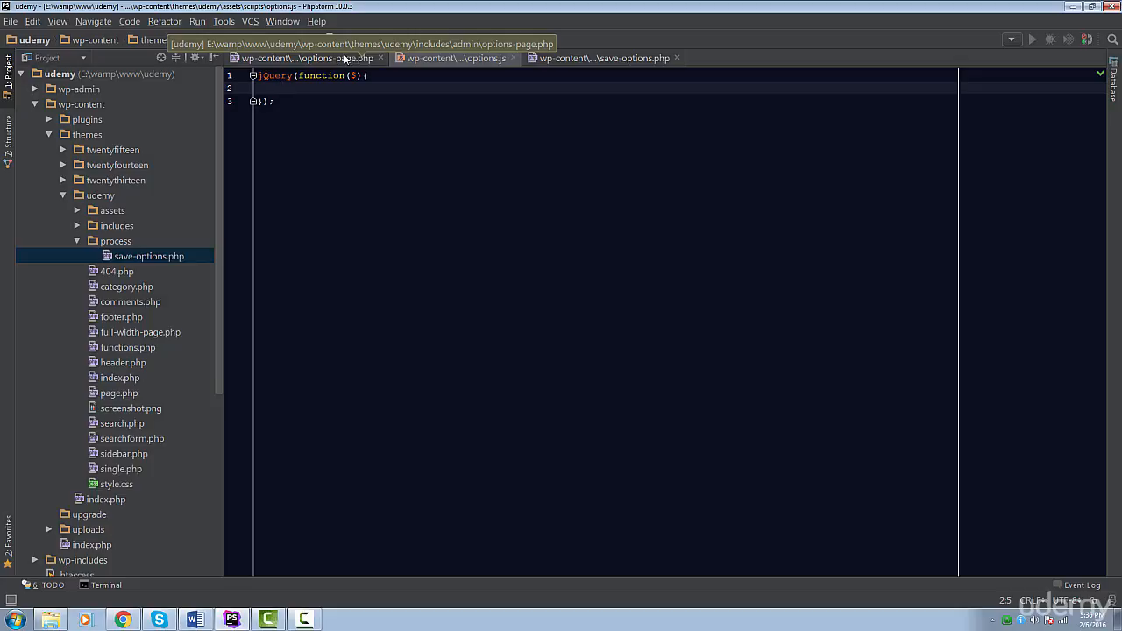
pyautogui.moveTo(343, 60)
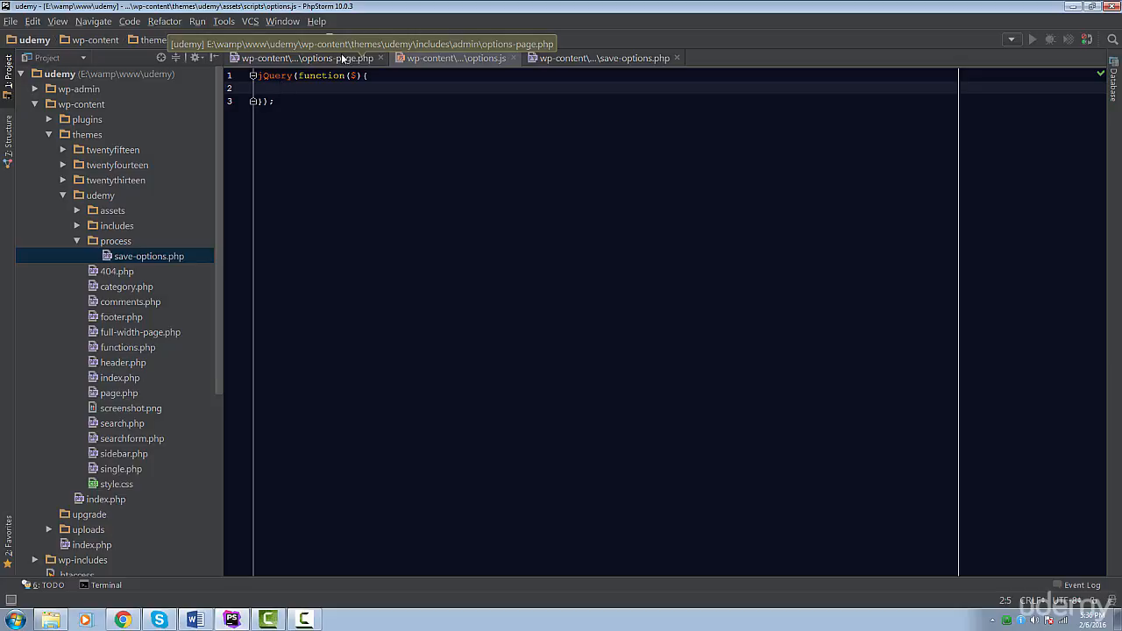
# Add a click handler on #ju_uploadLogoImgBtn calling e.preventDefault(), and start a var frame declaration.
pyautogui.click(301, 58)
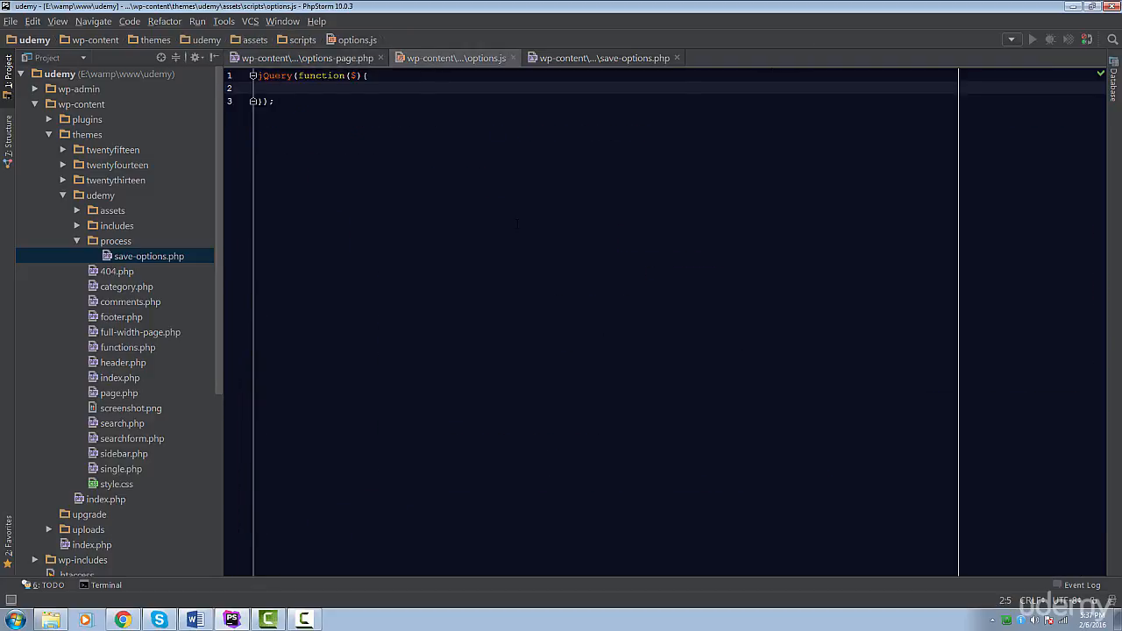
pyautogui.write('$("#ju_uploadLogoImgBtn")')
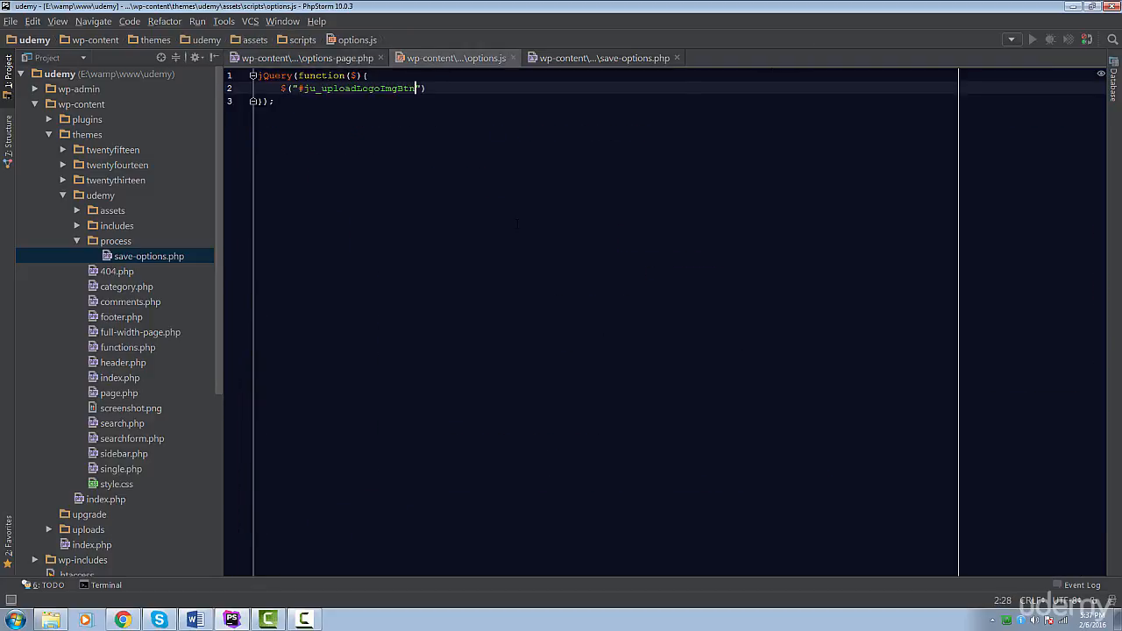
pyautogui.write('.click(function(e){')
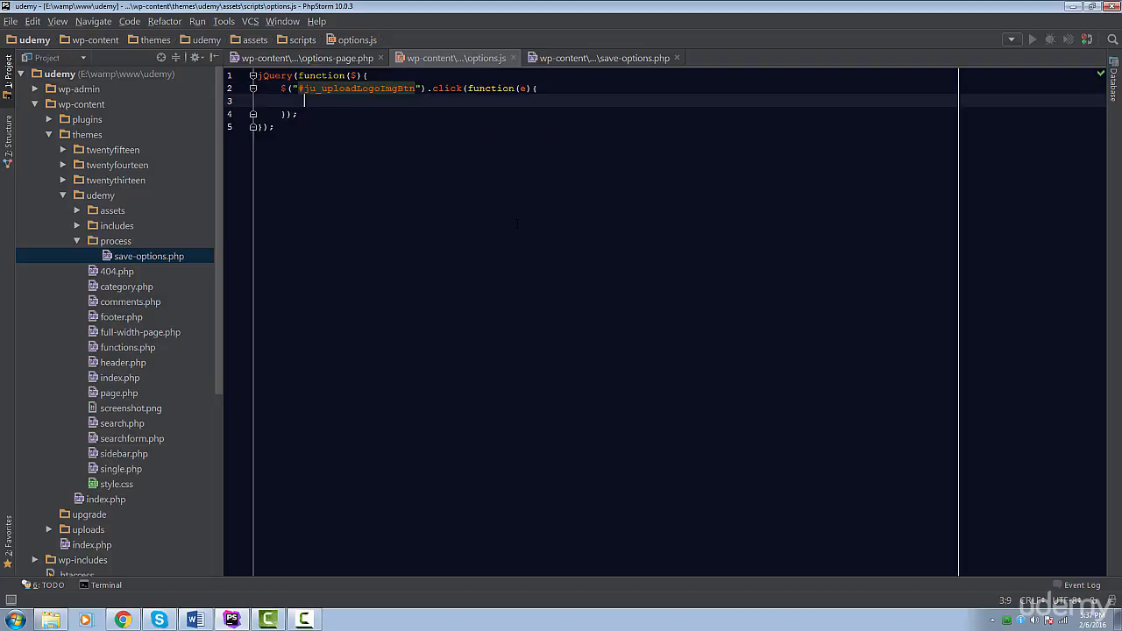
pyautogui.write('e')
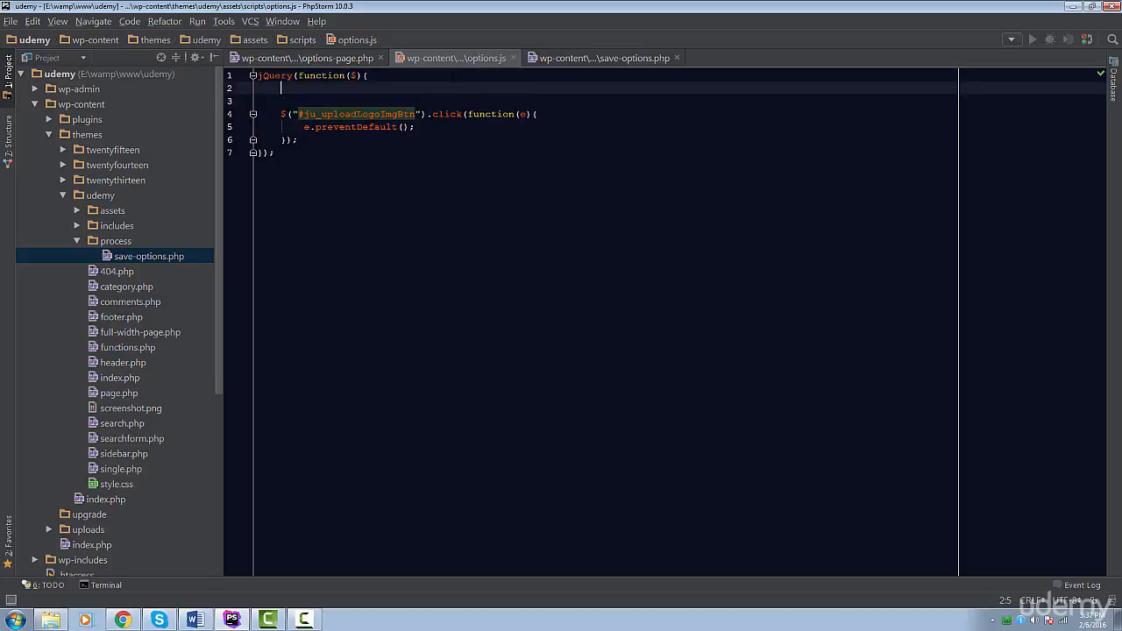
pyautogui.write('var frame                       =')
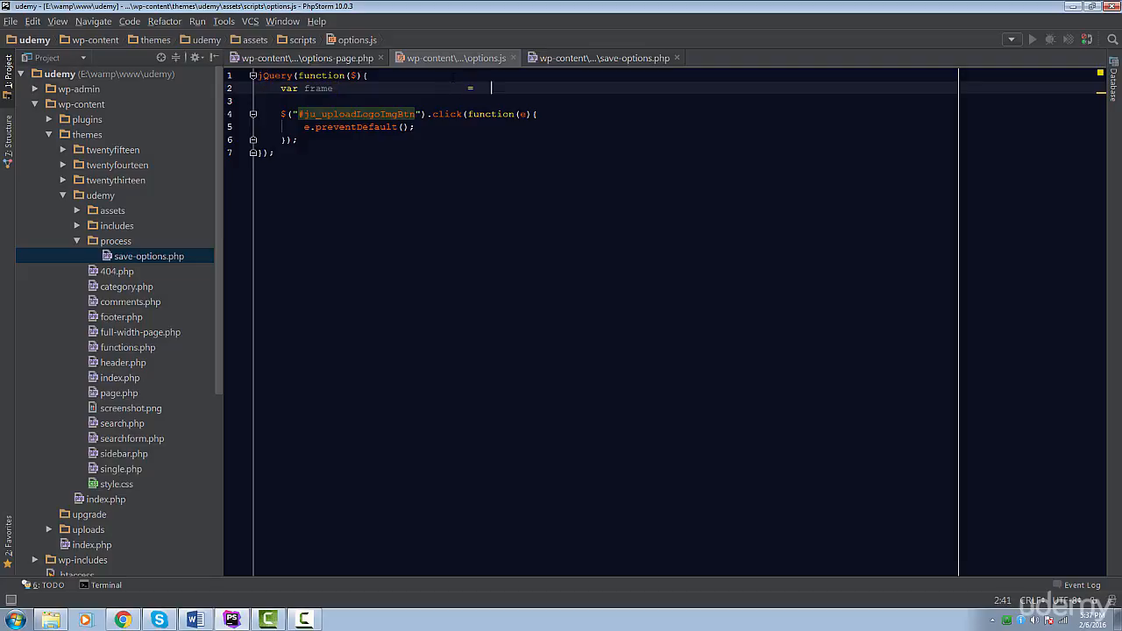
# Assign frame = wp.media with title 'Select or upload logo', button text 'Use this media', multiple false.
pyautogui.write('wp.media();')
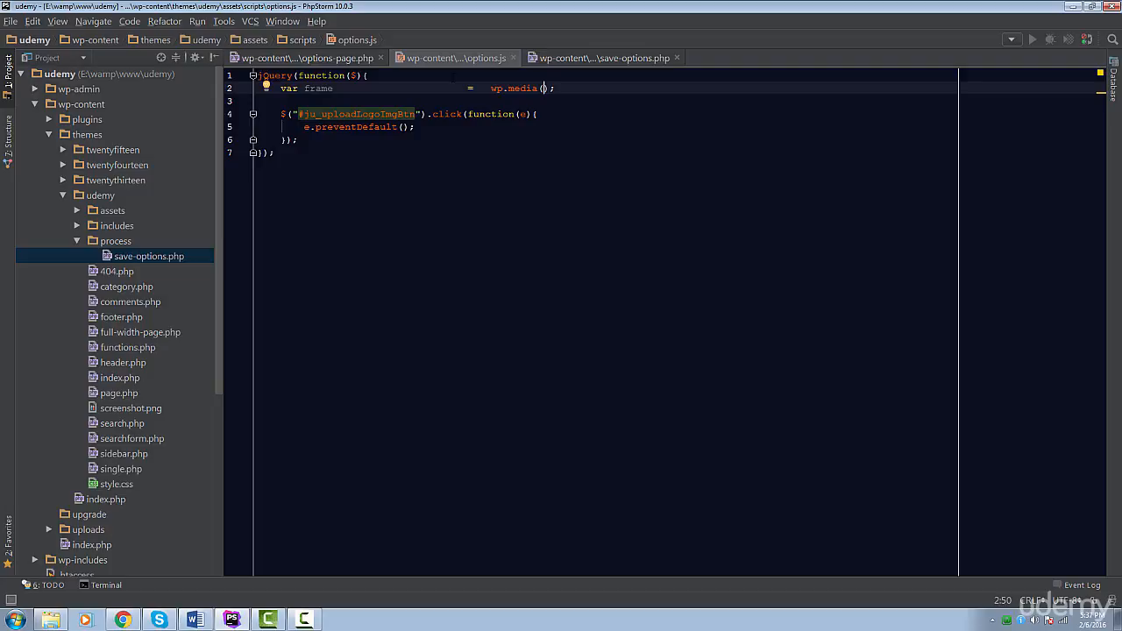
pyautogui.write('{}')
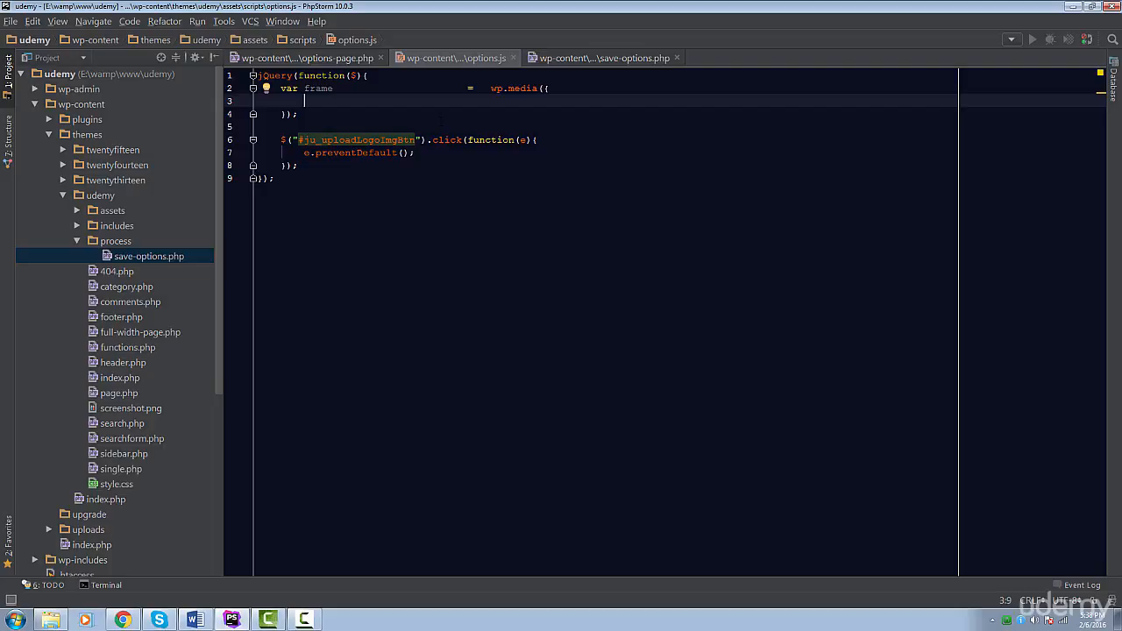
pyautogui.write('title:')
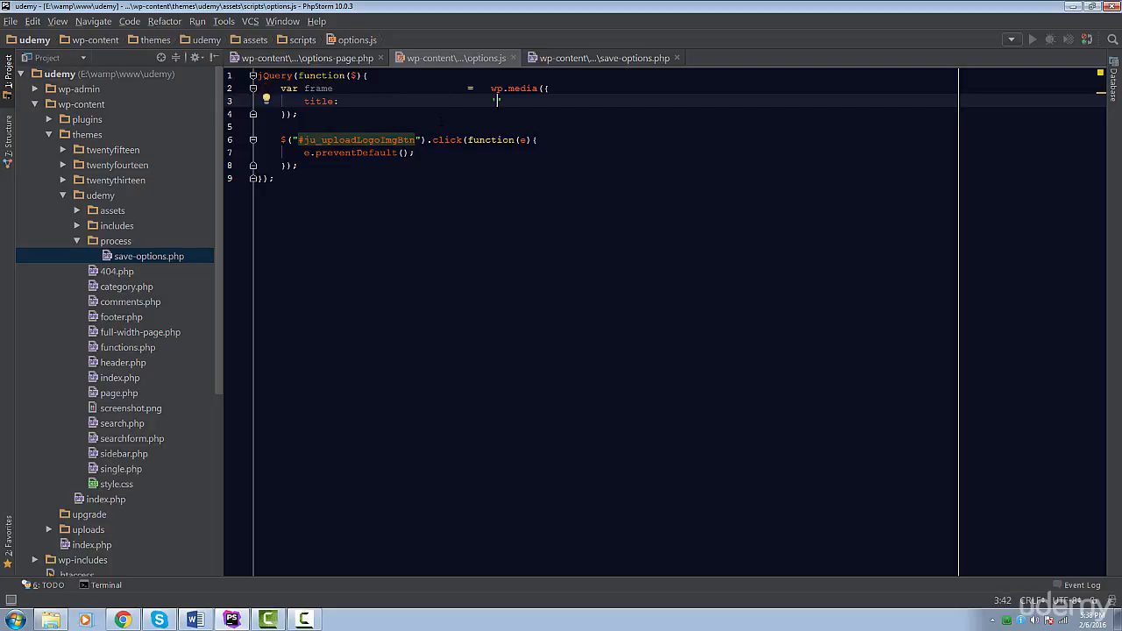
pyautogui.write("'Select or")
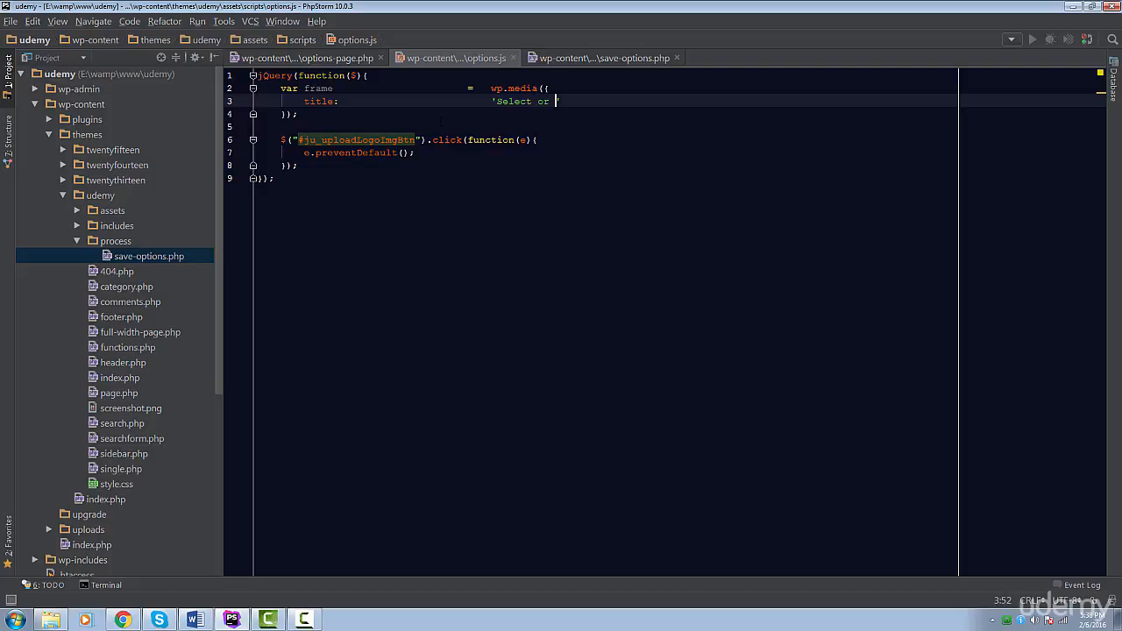
pyautogui.write('upload logo')
pyautogui.write('bu')
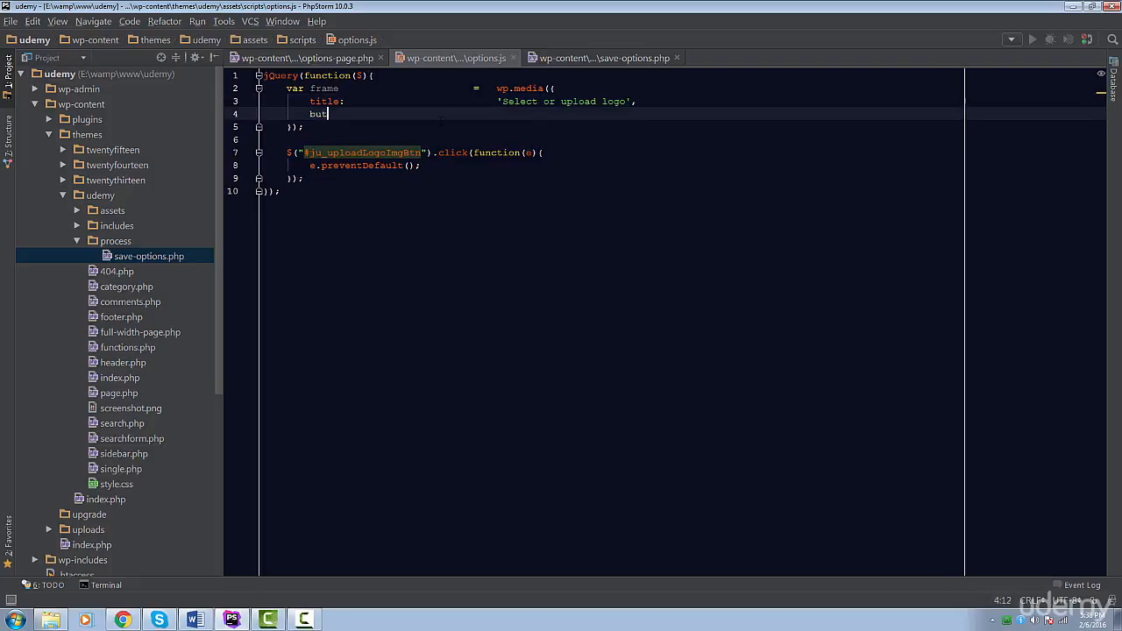
pyautogui.write('ton:                            {')
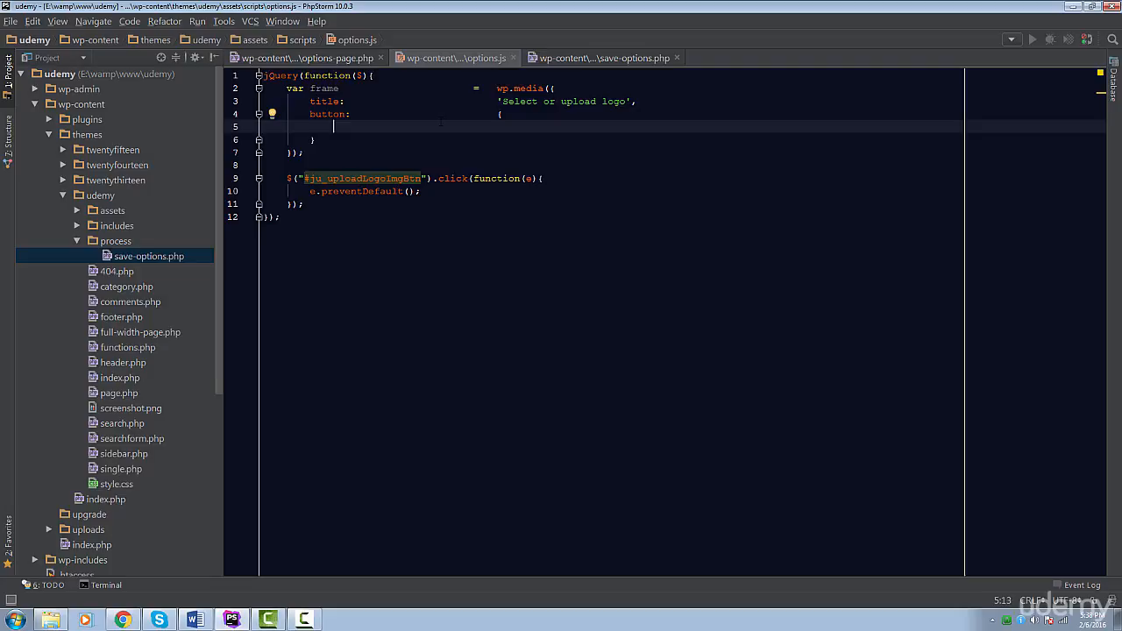
pyautogui.write('text:')
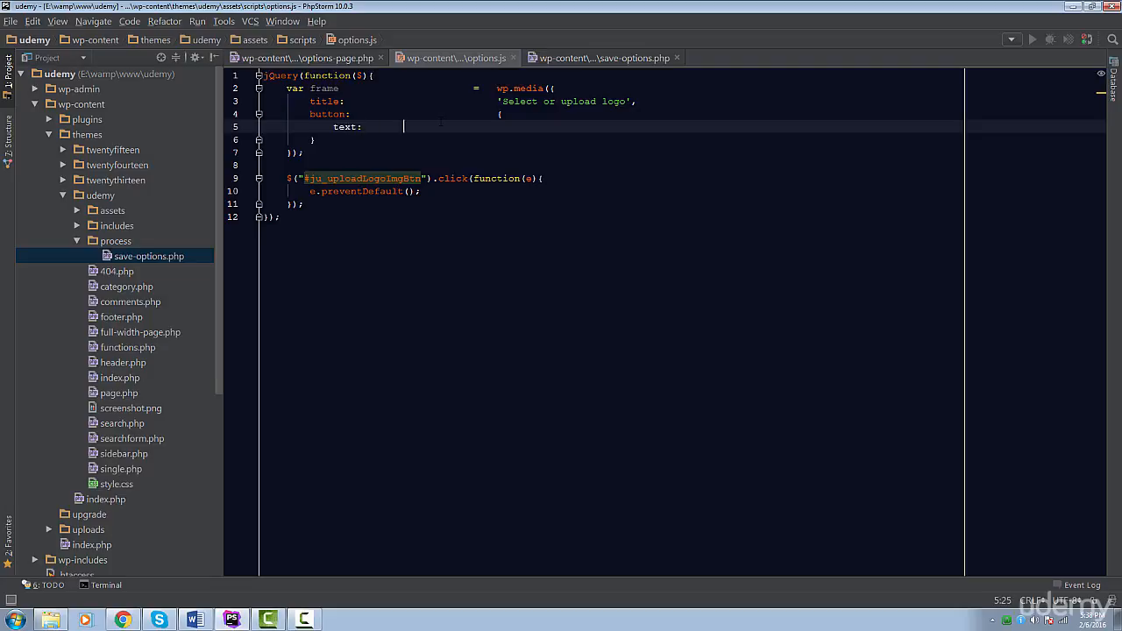
pyautogui.write("'Use'")
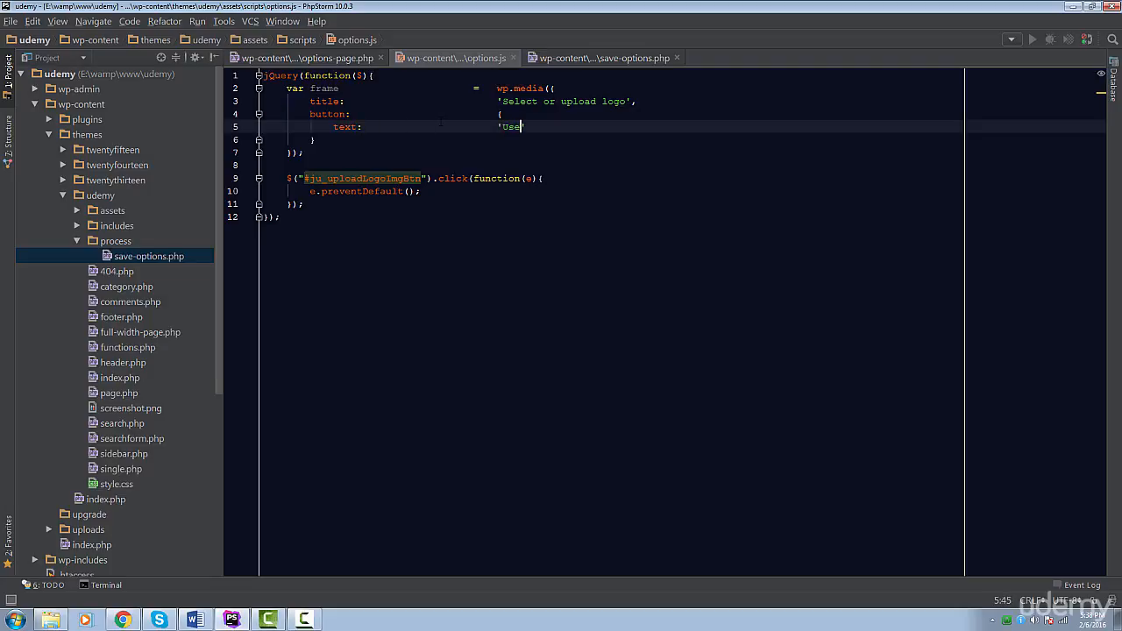
pyautogui.write("this media'")
pyautogui.write('mul')
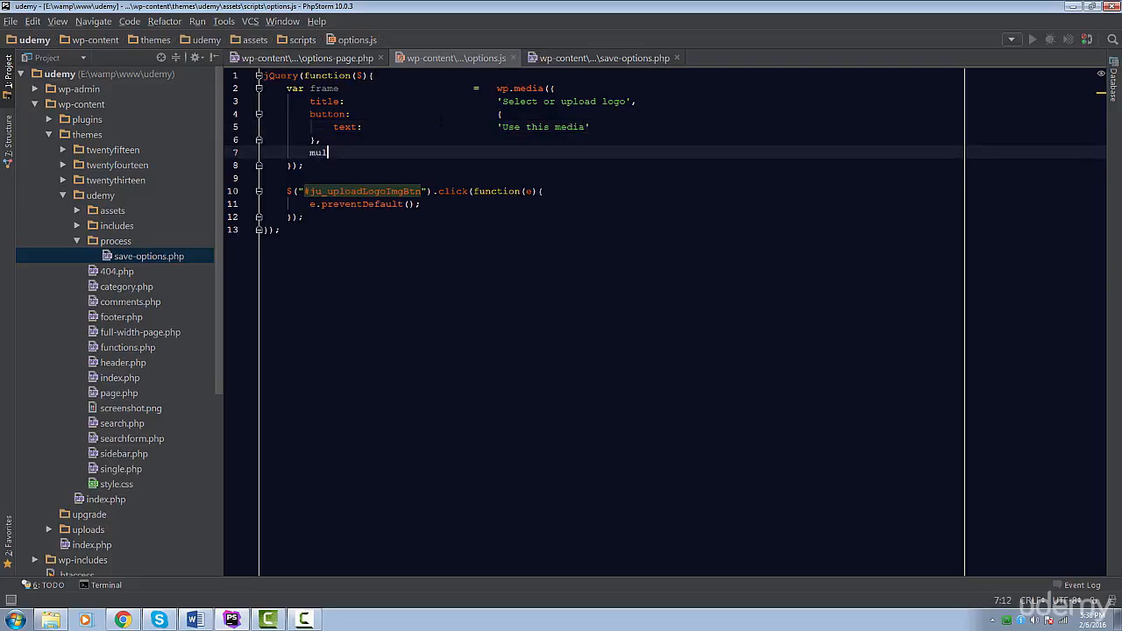
pyautogui.write('tiple:')
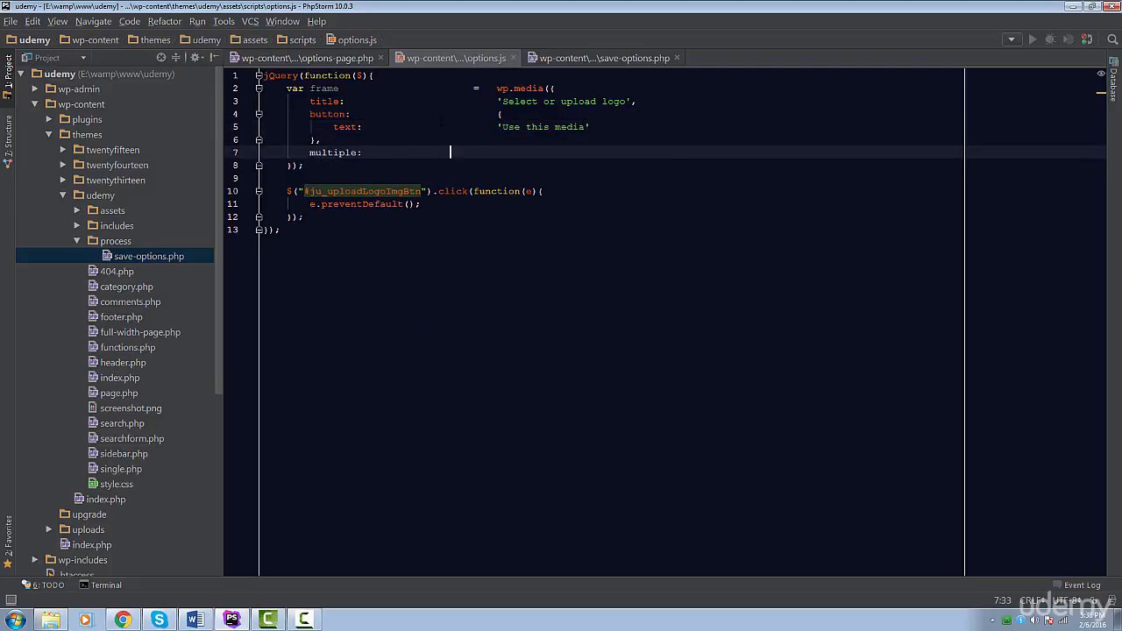
pyautogui.write('false')
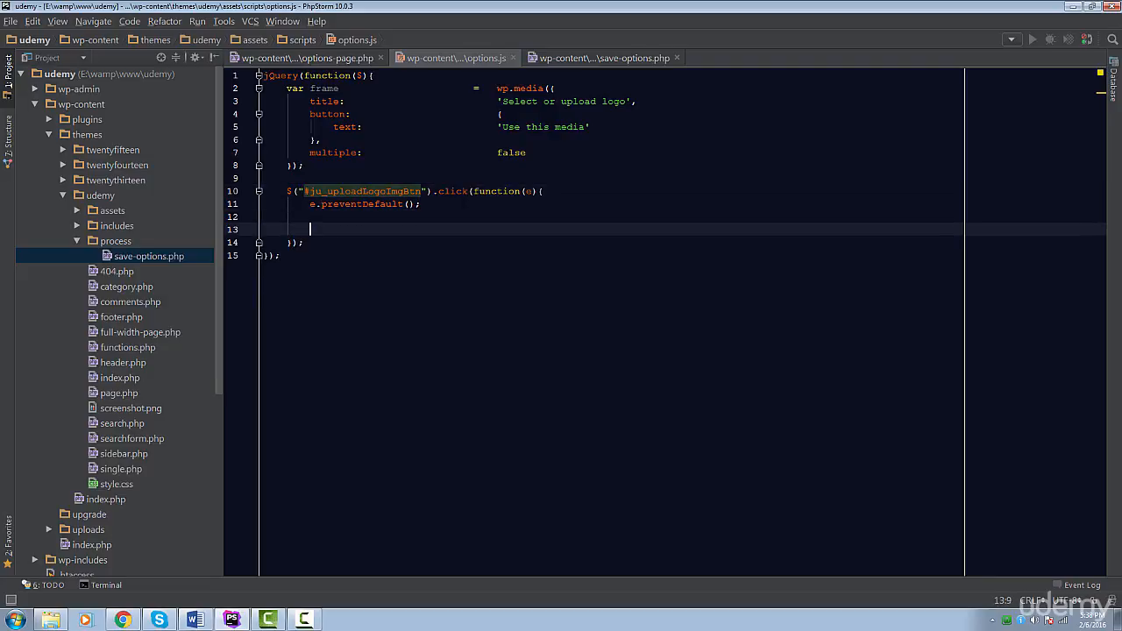
# Call frame.open() inside the click handler after e.preventDefault().
pyautogui.write('frame.')
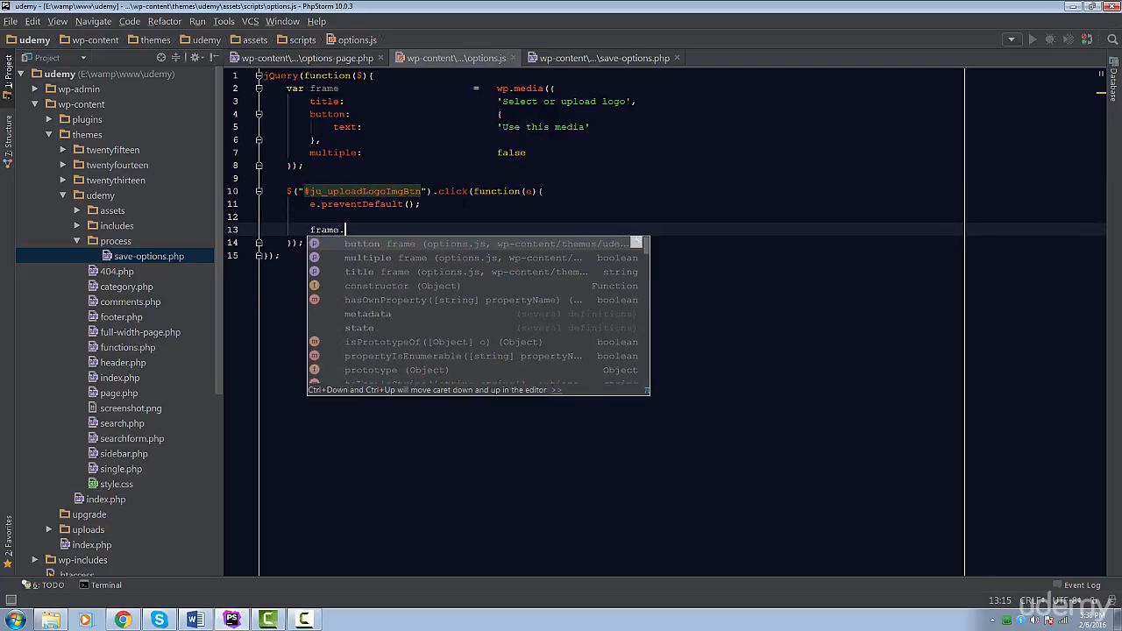
pyautogui.write('open();')
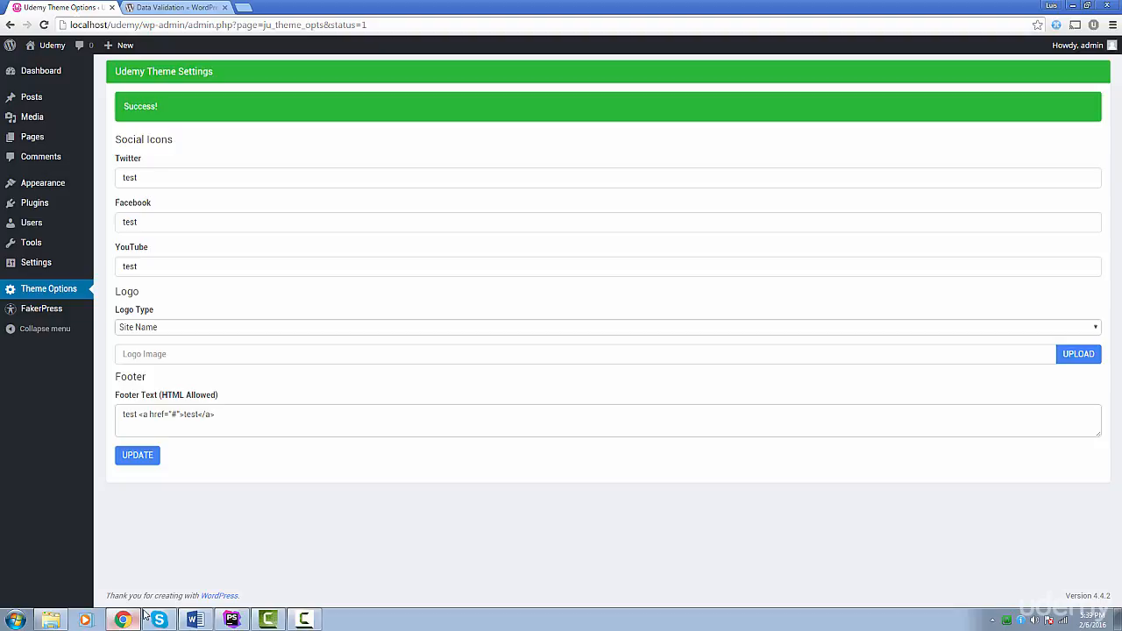
pyautogui.moveTo(1038, 343)
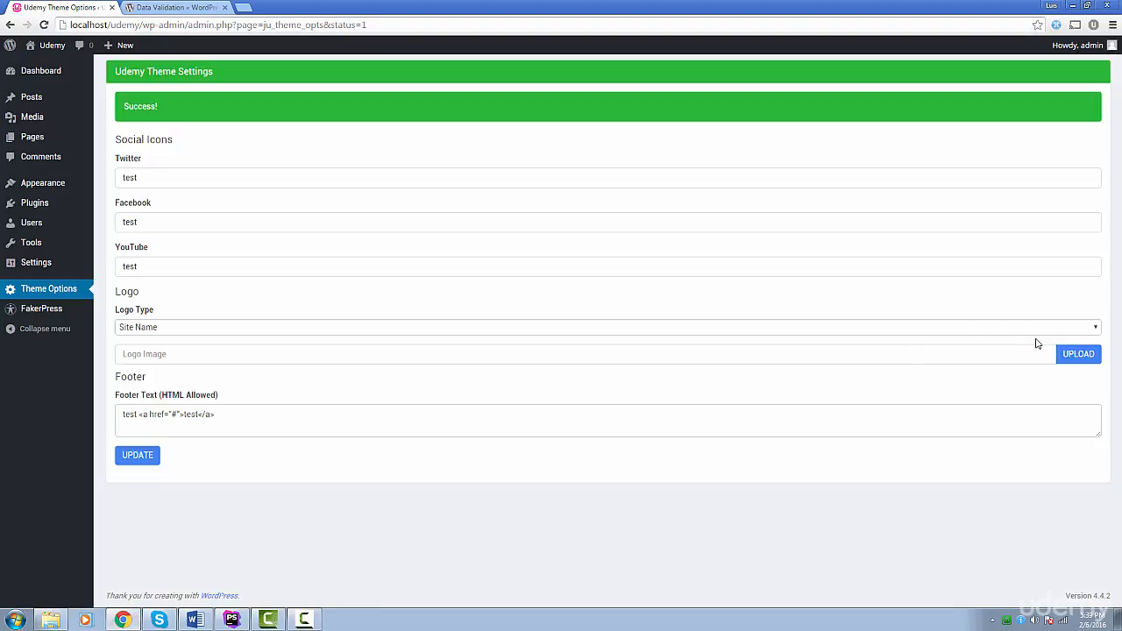
pyautogui.click(1077, 354)
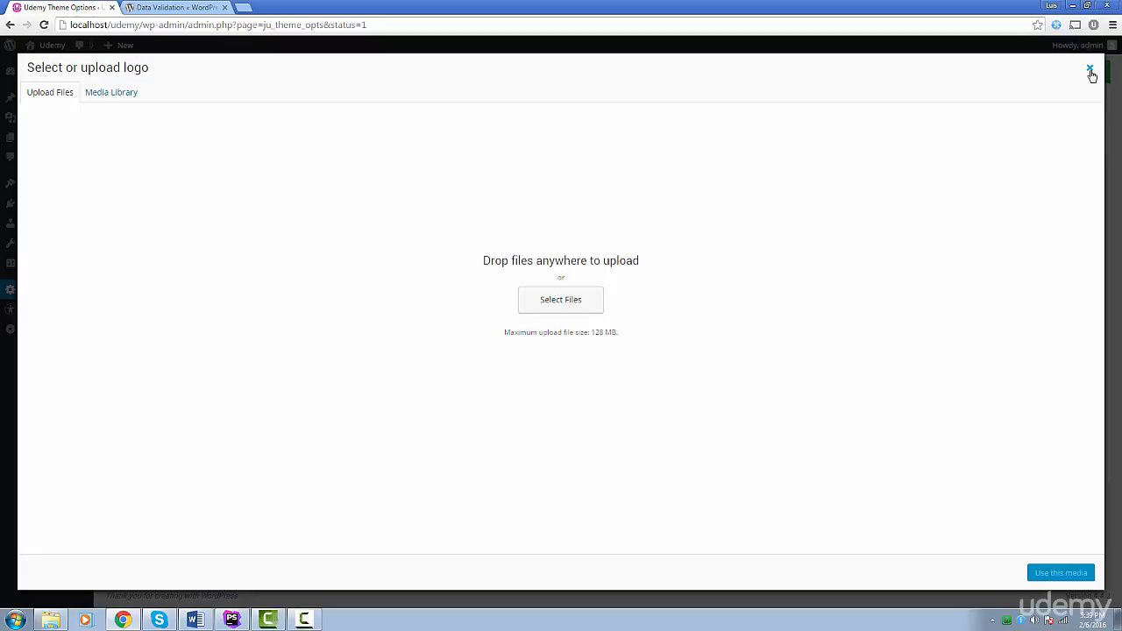
pyautogui.moveTo(1076, 93)
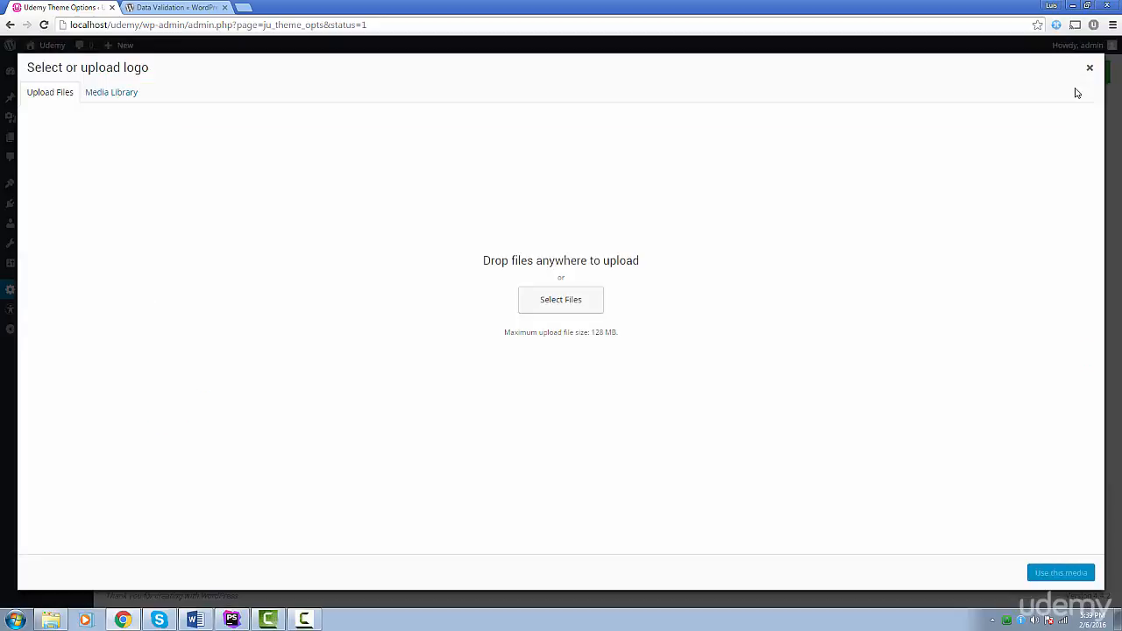
pyautogui.click(1091, 67)
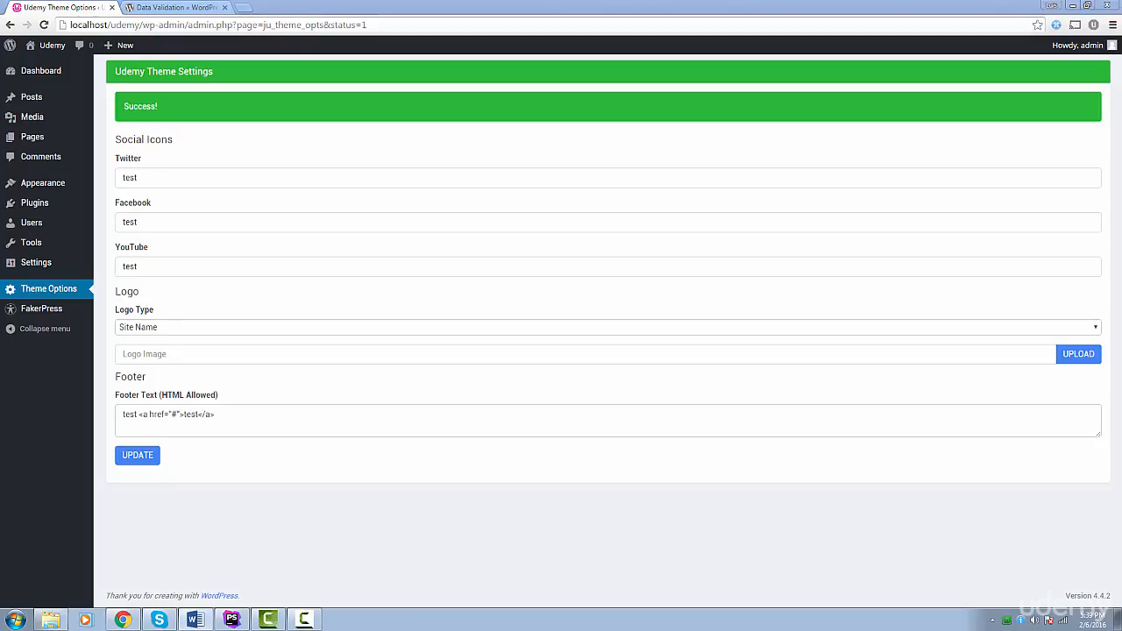
pyautogui.moveTo(1045, 284)
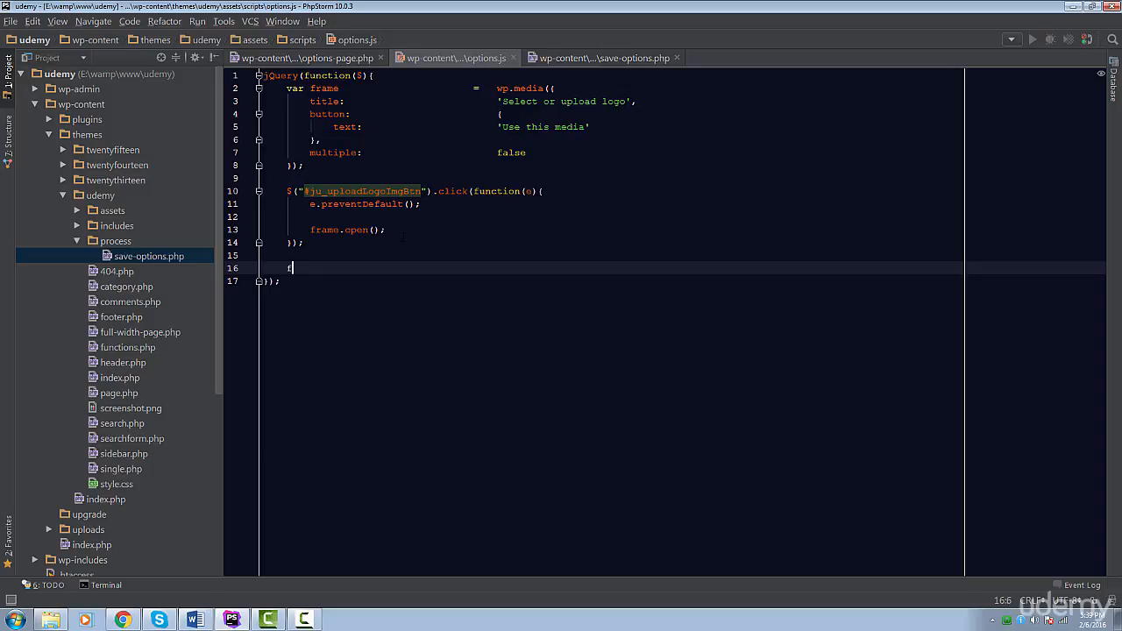
# Add a frame.on('select', function(){}) handler declaring var attachment.
pyautogui.write('frame.on')
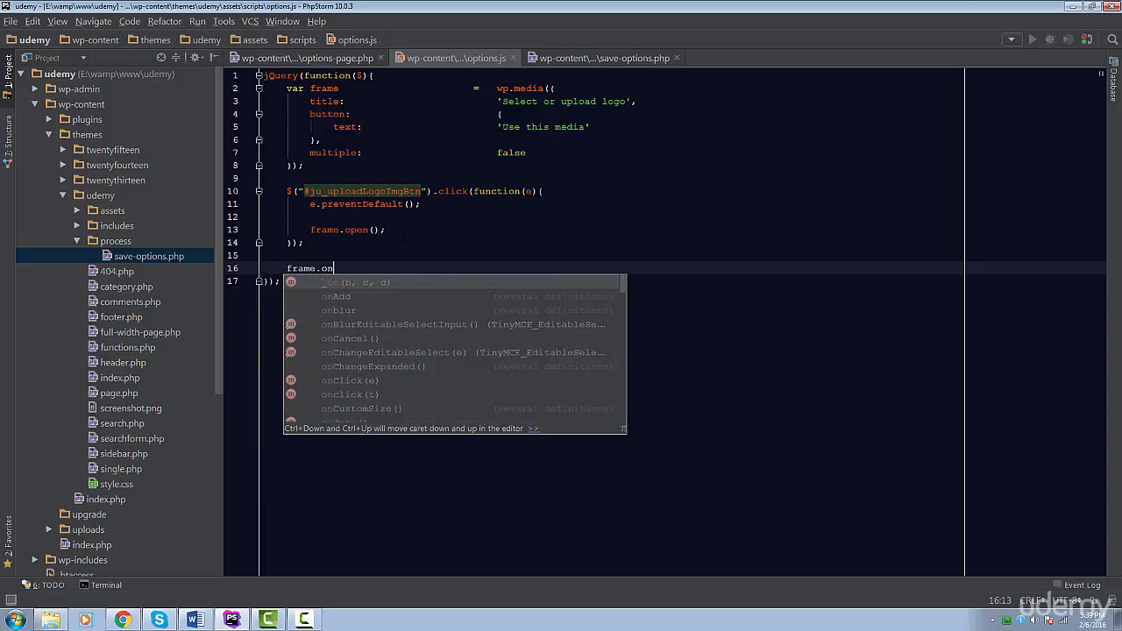
pyautogui.write('(')
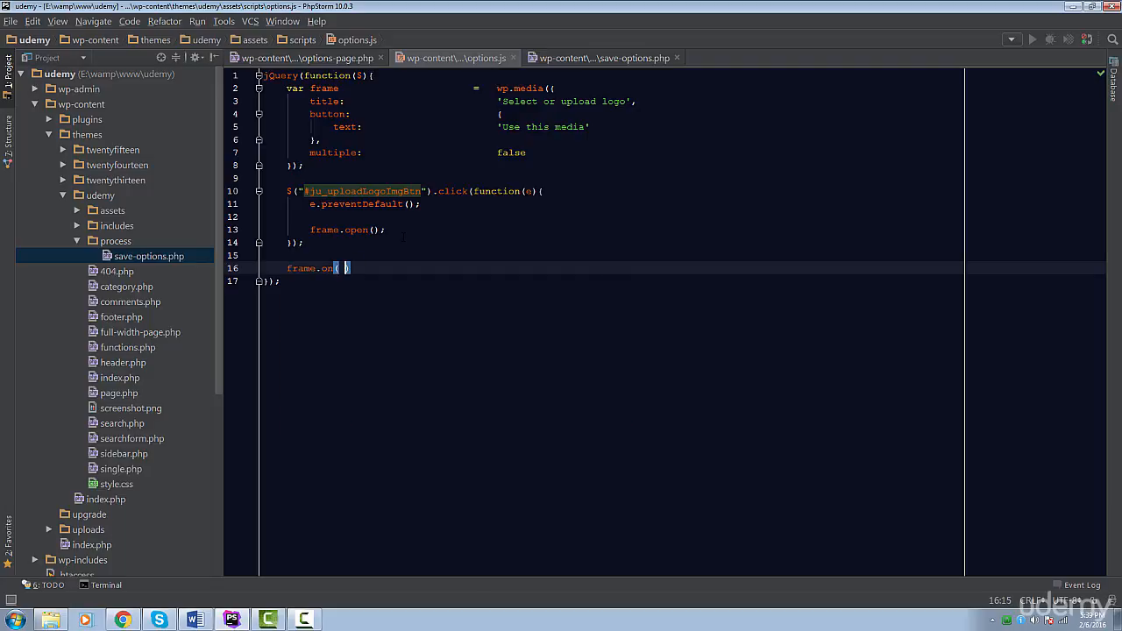
pyautogui.write("'select'")
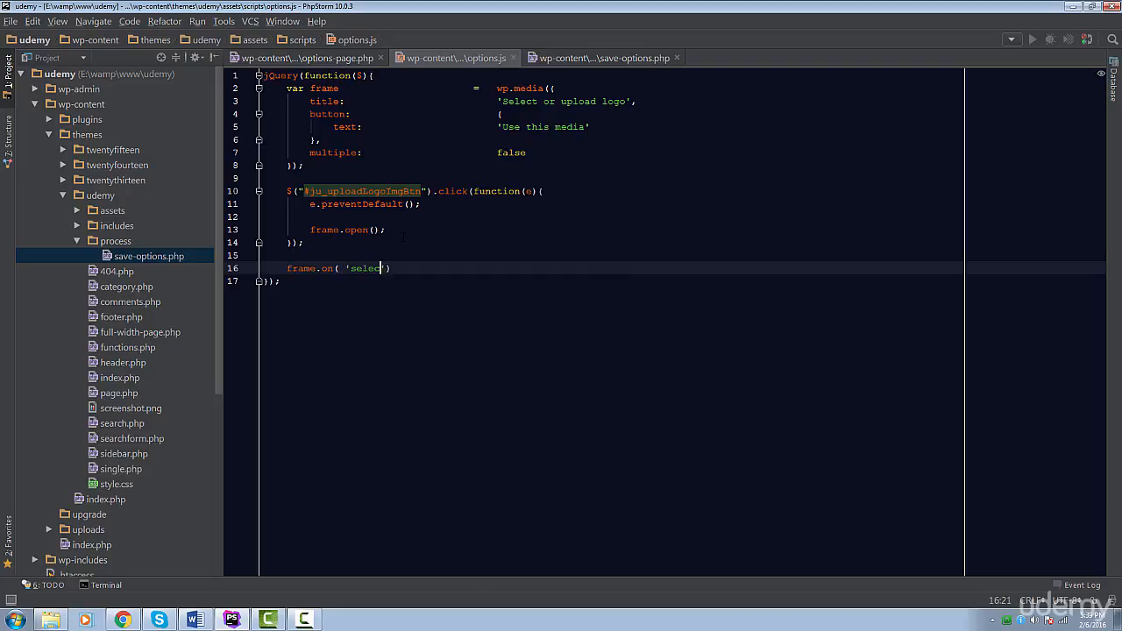
pyautogui.write(',_function()')
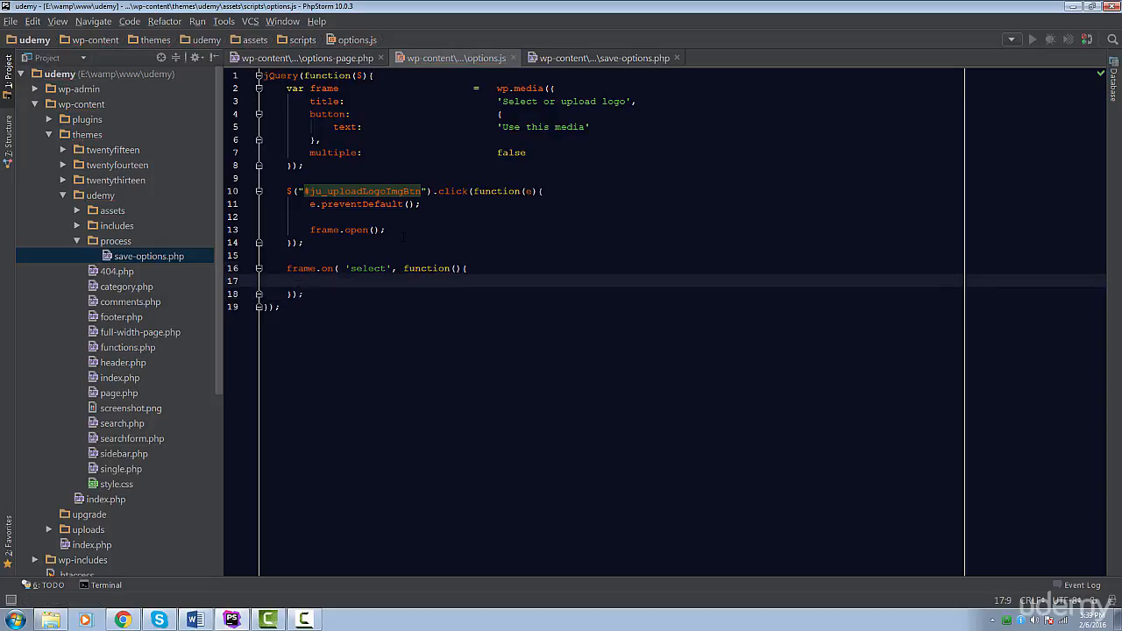
pyautogui.write('var atta')
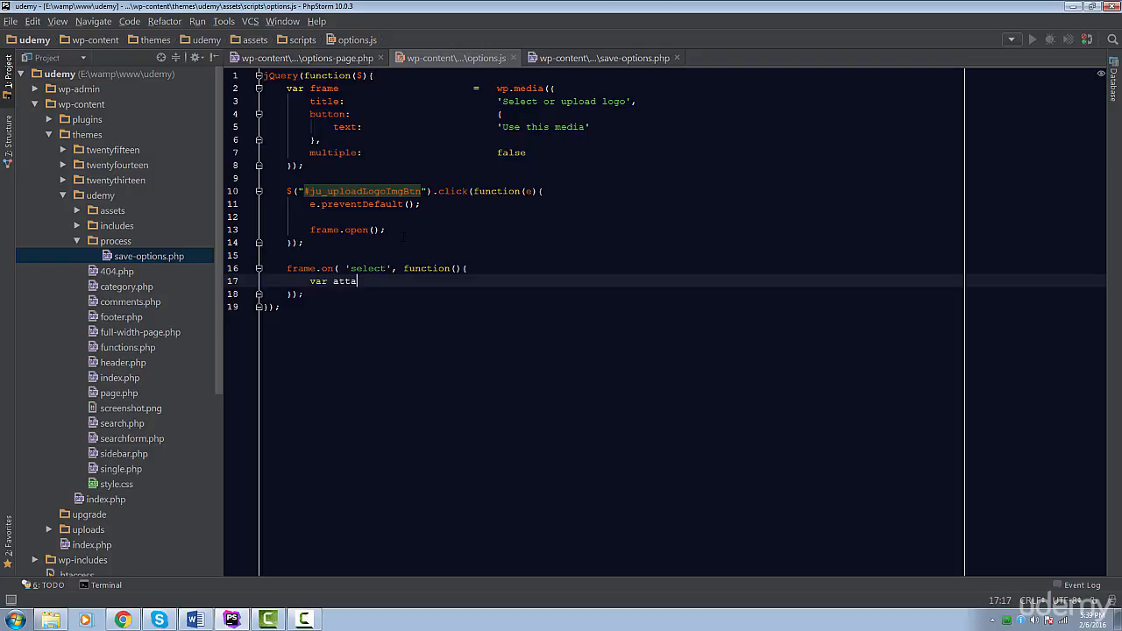
pyautogui.write('chment              =')
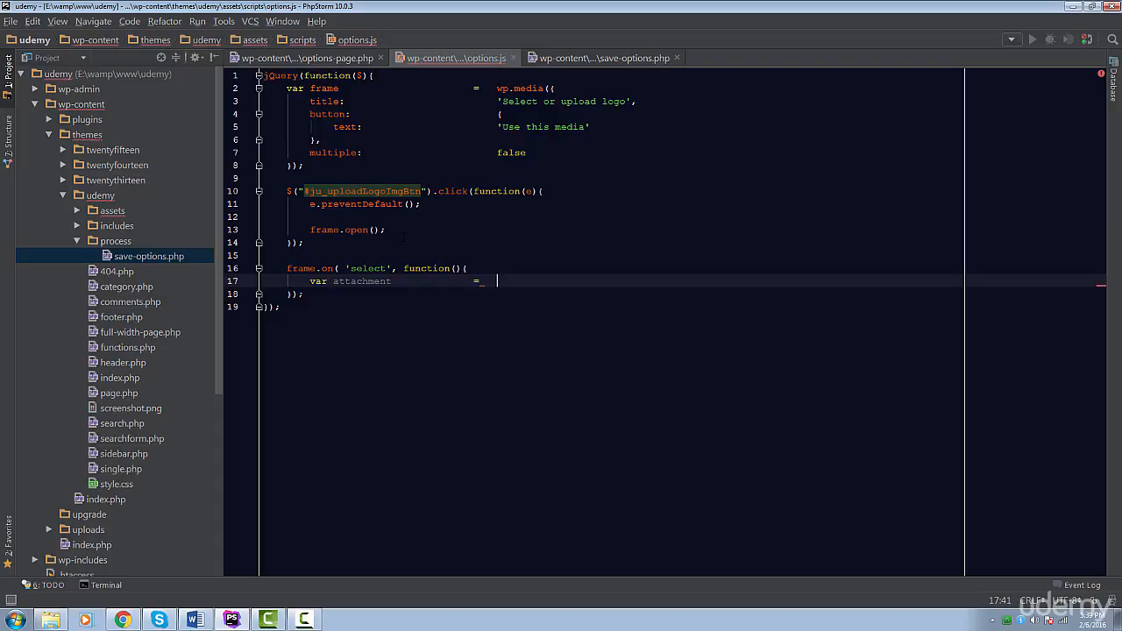
# Set attachment to frame.state().get('selection').first().toJSON();.
pyautogui.write('frame.')
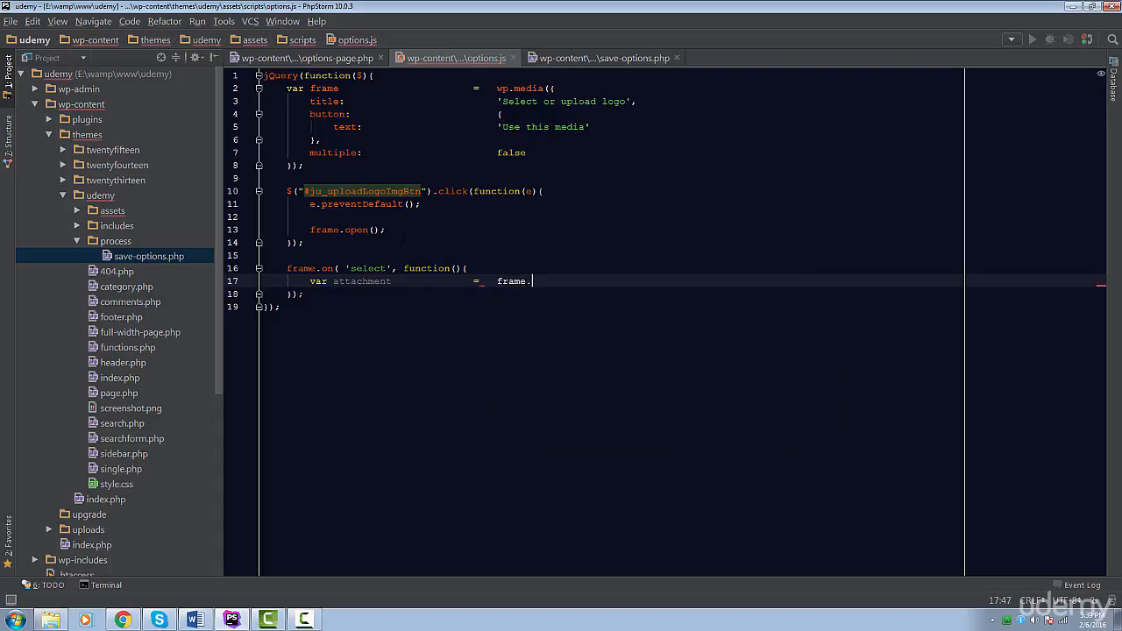
pyautogui.write('state')
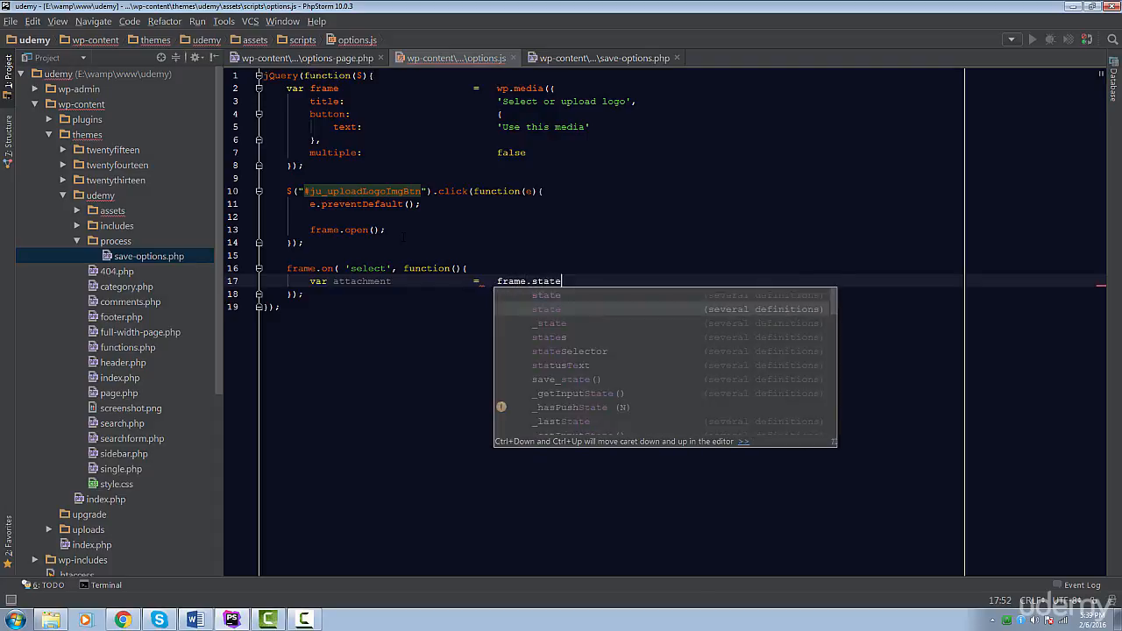
pyautogui.write('()')
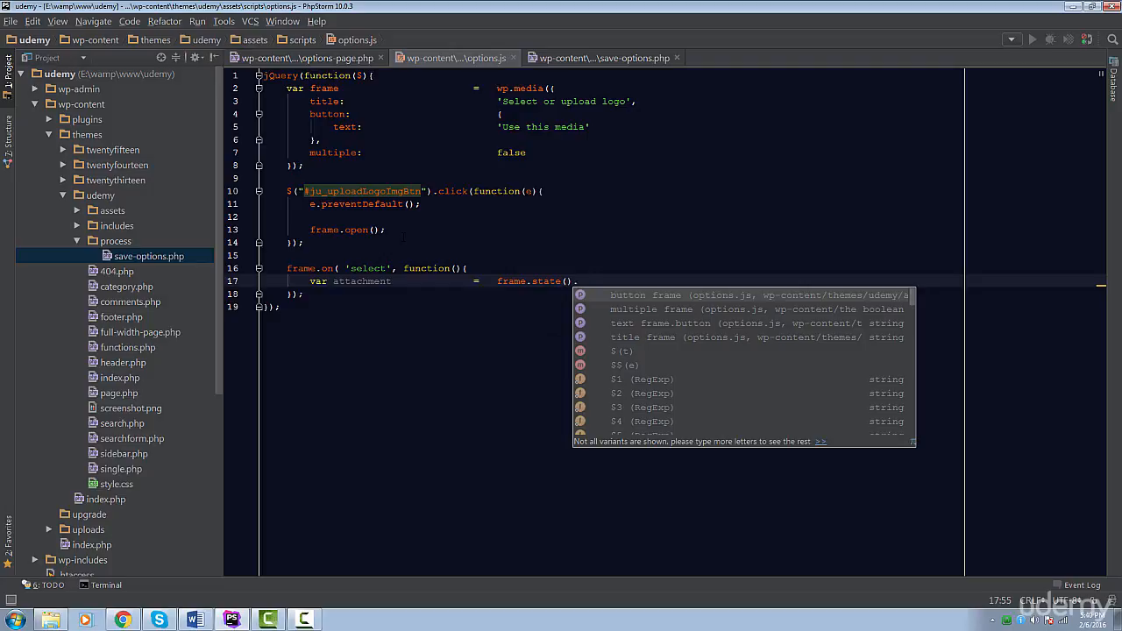
pyautogui.write('.get')
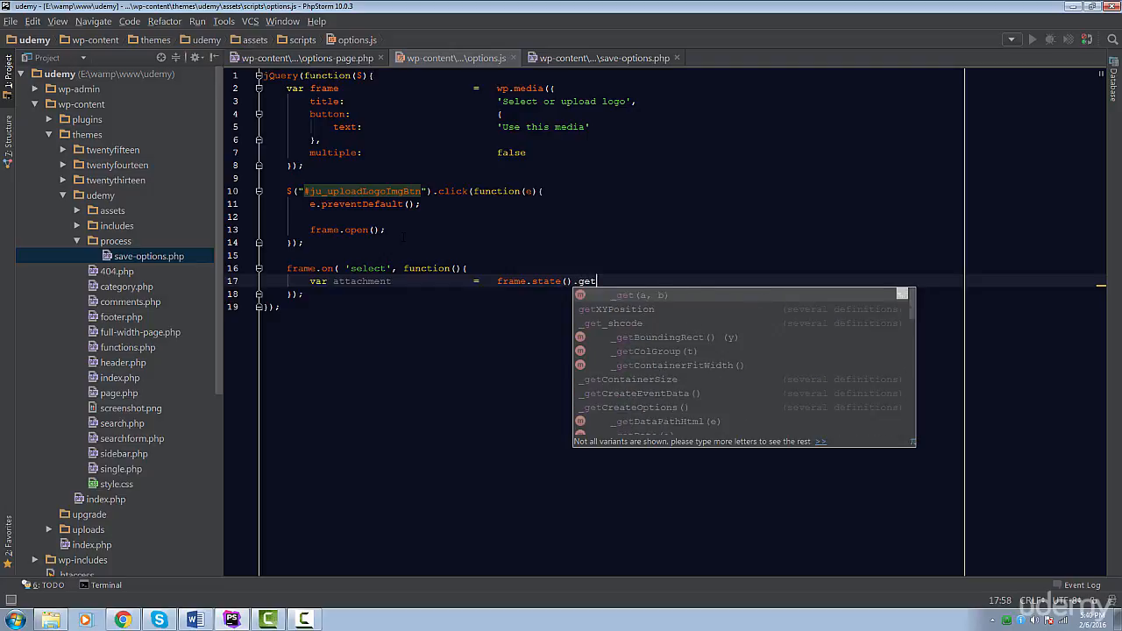
pyautogui.write("('selection")
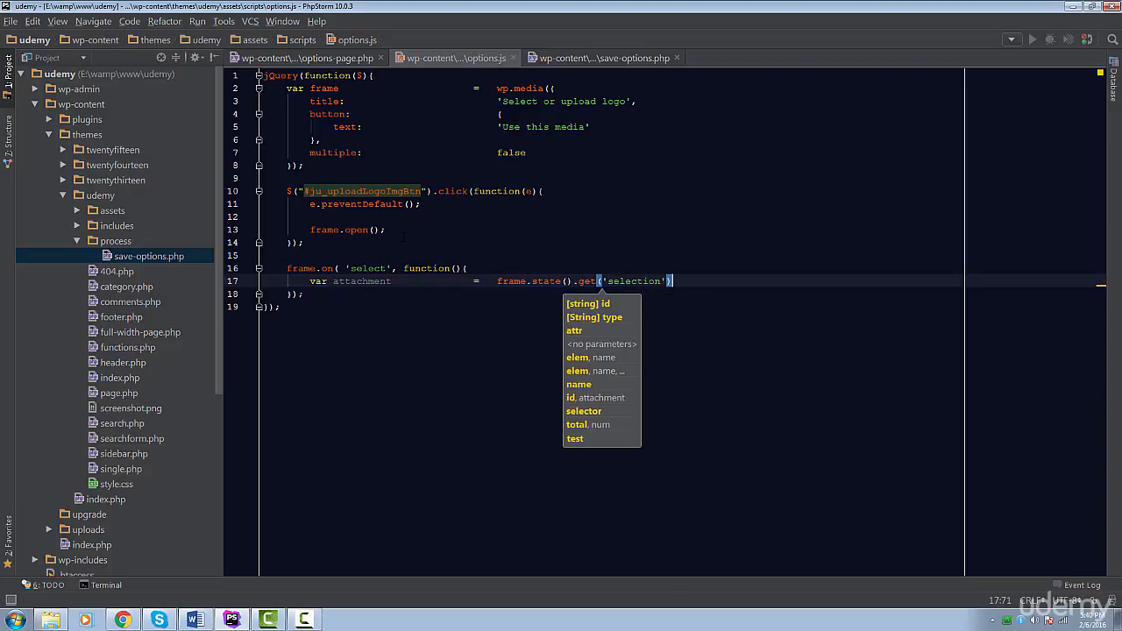
pyautogui.write('.')
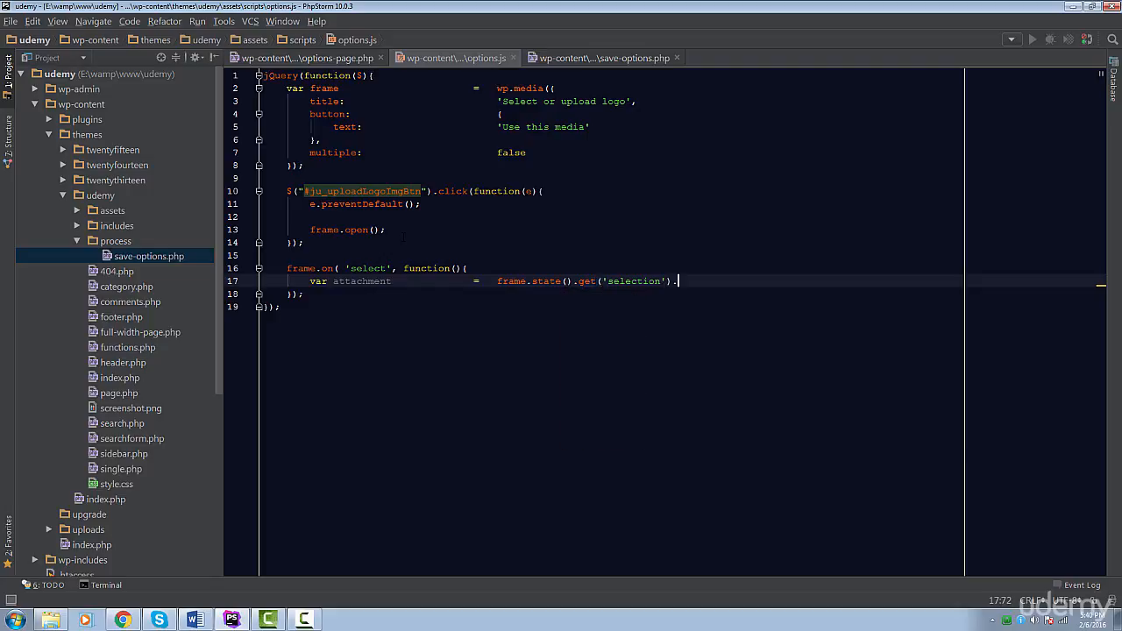
pyautogui.write('.')
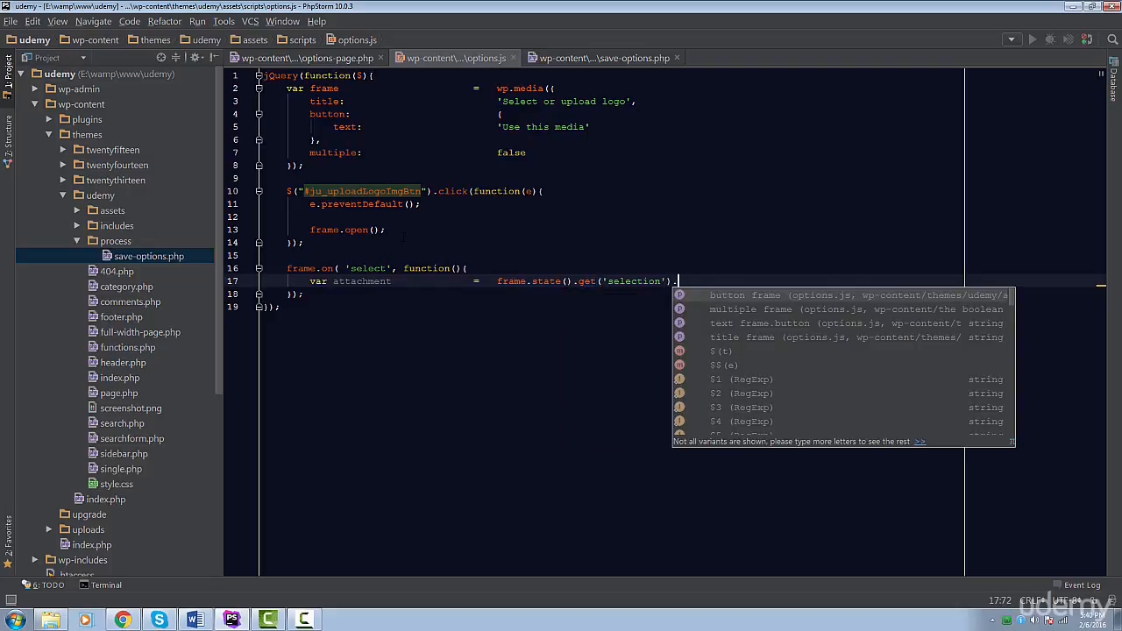
pyautogui.write('.first(')
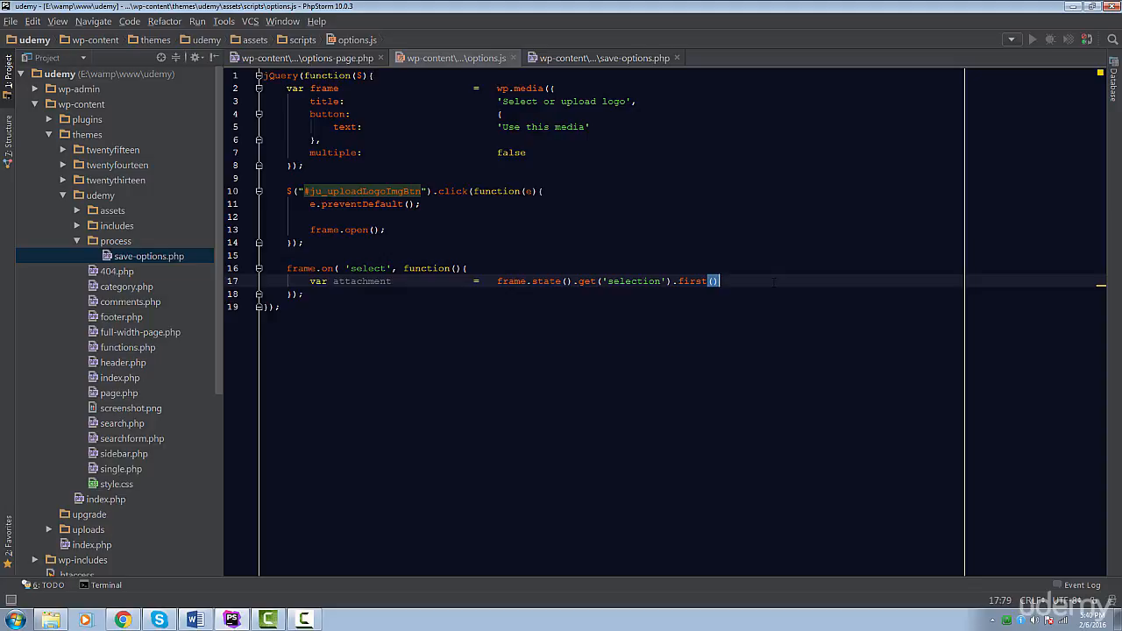
pyautogui.write('.toJSON(')
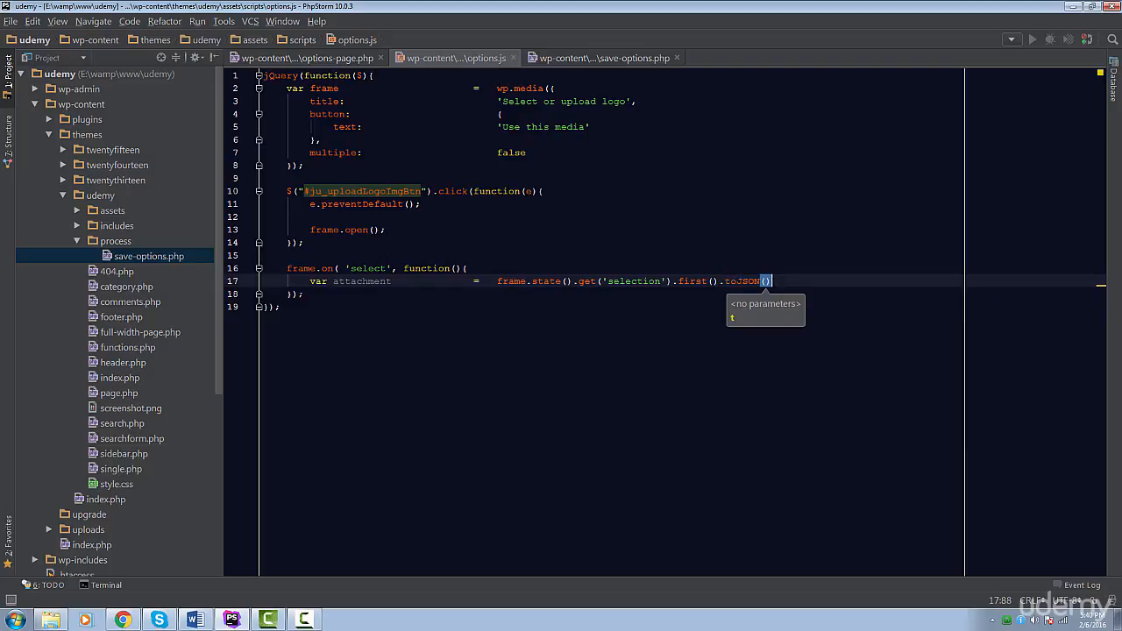
pyautogui.write(';')
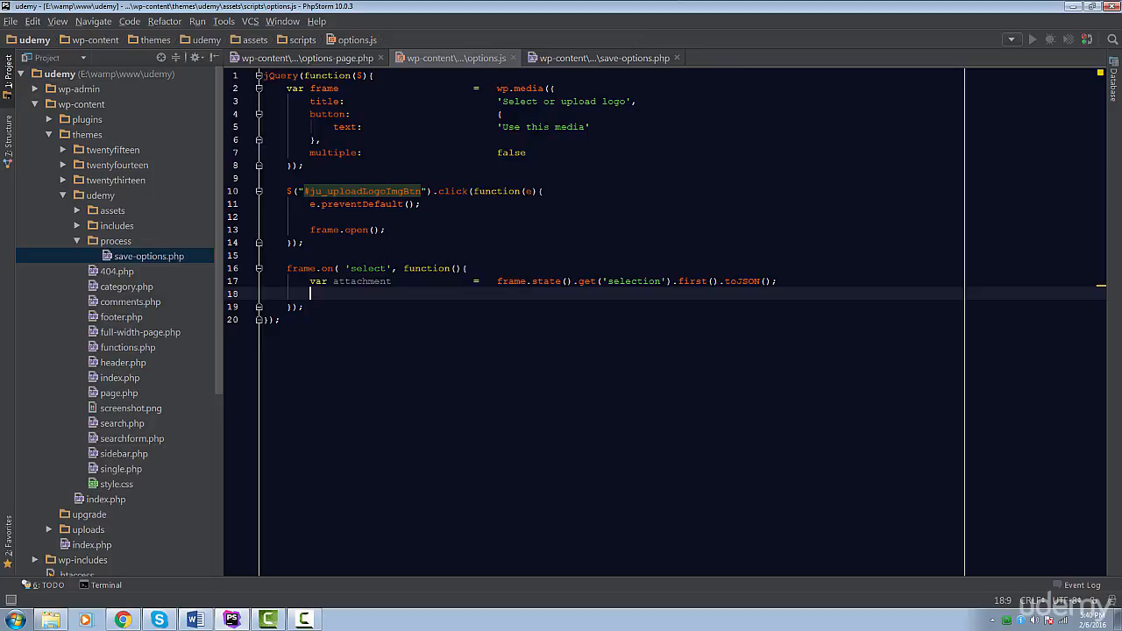
# Set $("input[name=ju_inputLogoImg]").val(attachment.url) in the select handler.
pyautogui.click(305, 58)
pyautogui.write('$("input[name=ju_inputLogoImg')
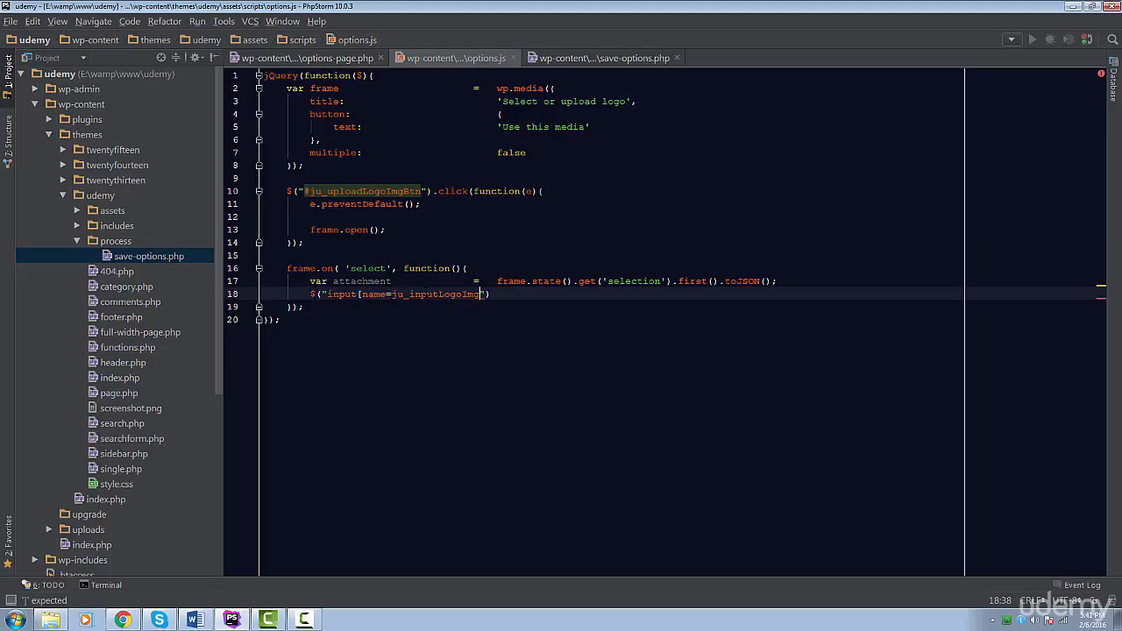
pyautogui.write('.val(ata')
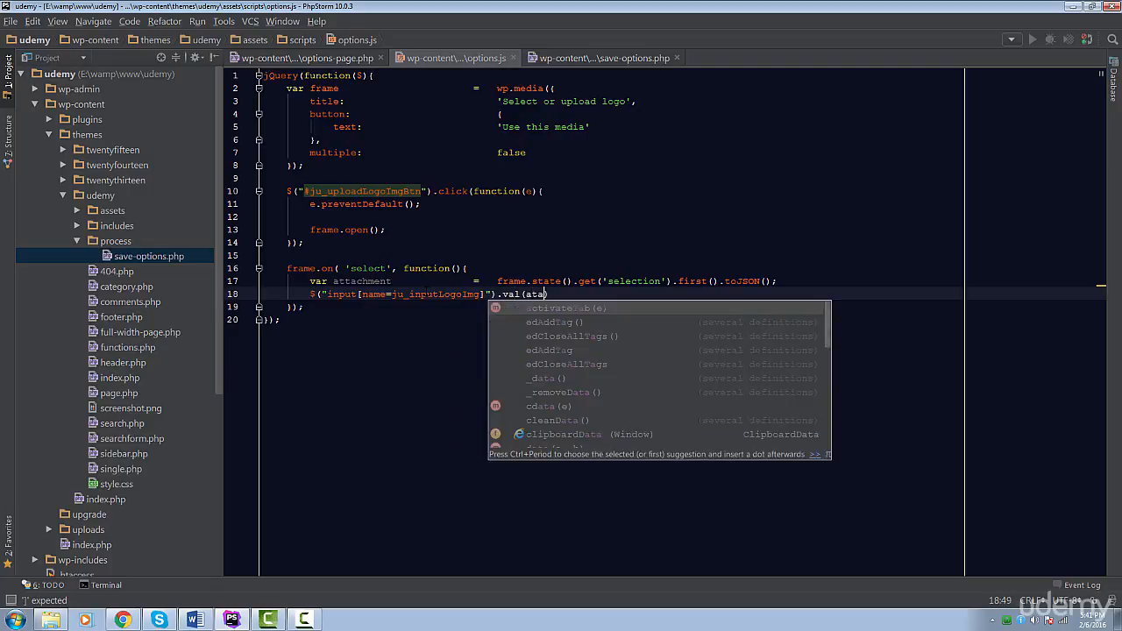
pyautogui.write('attachment.u')
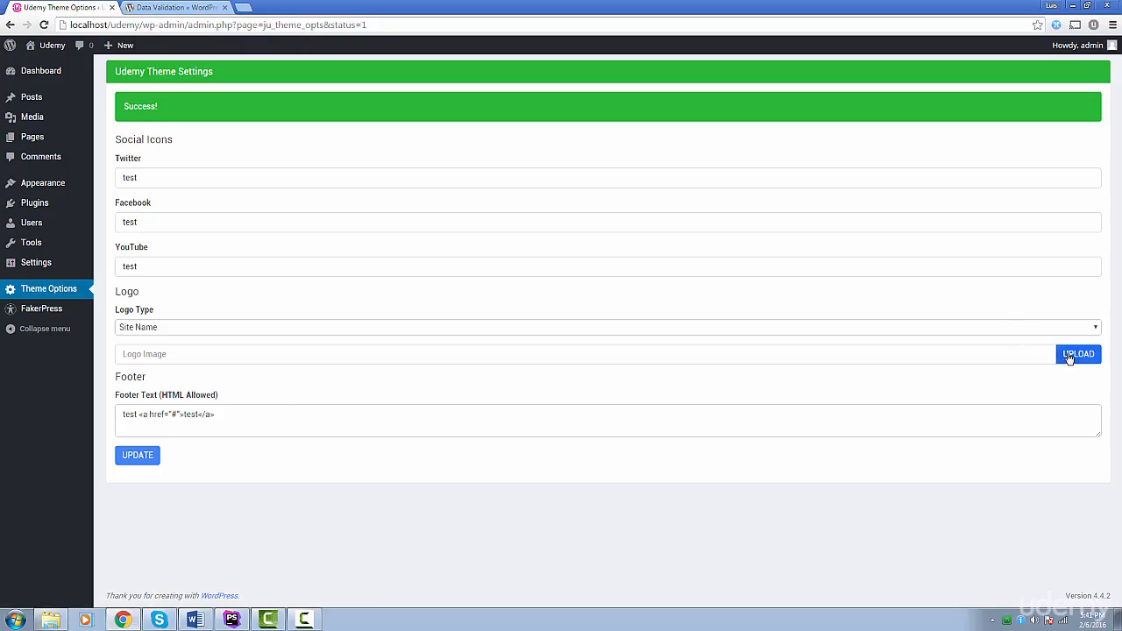
# Upload a media-library image as the logo so its uploads URL fills the field, then return to save-options.php.
pyautogui.click(1076, 354)
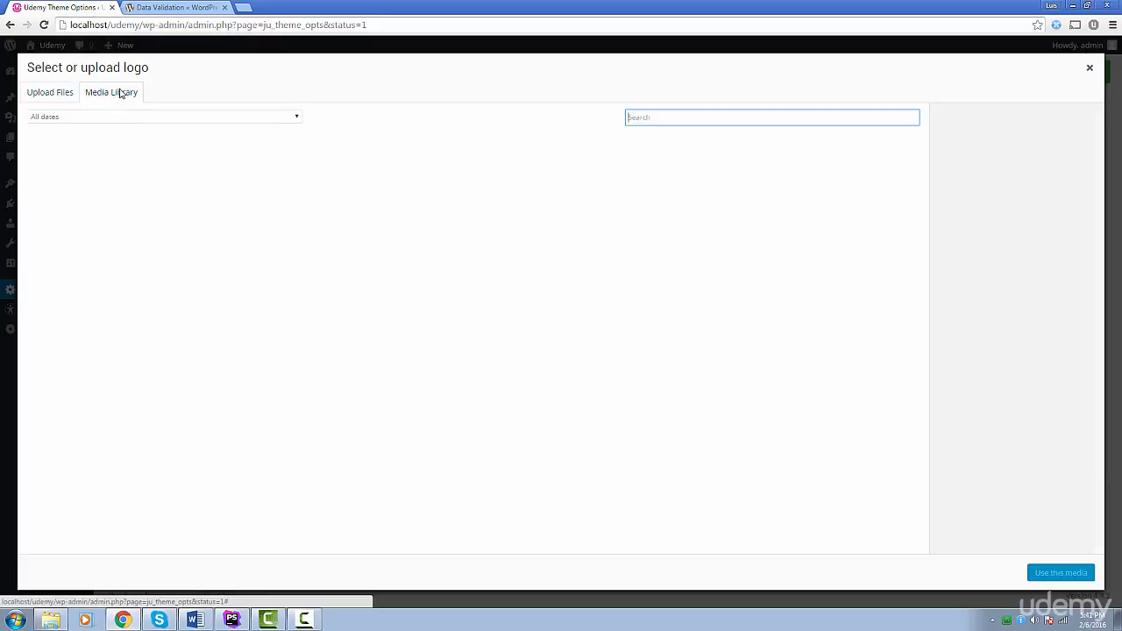
pyautogui.click(247, 175)
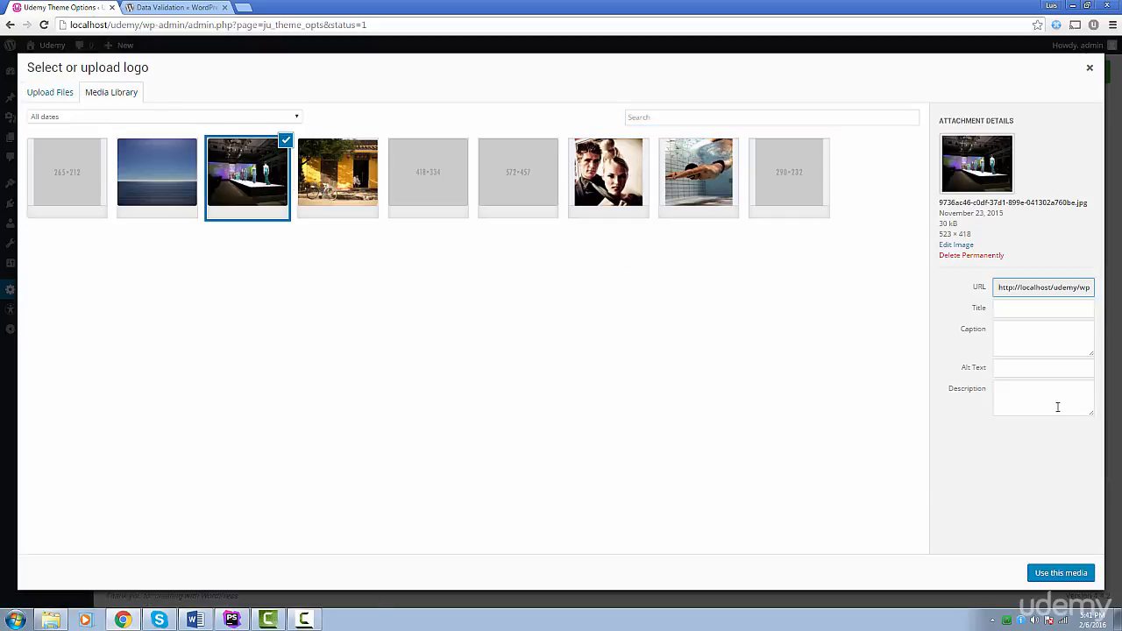
pyautogui.click(1061, 572)
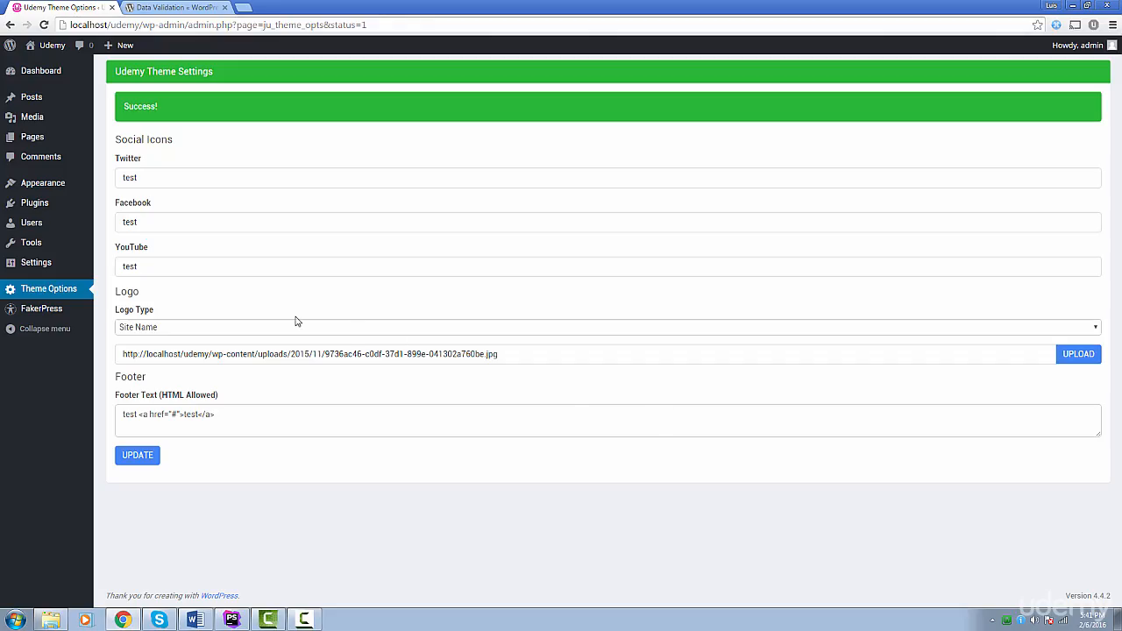
pyautogui.tripleClick(351, 354)
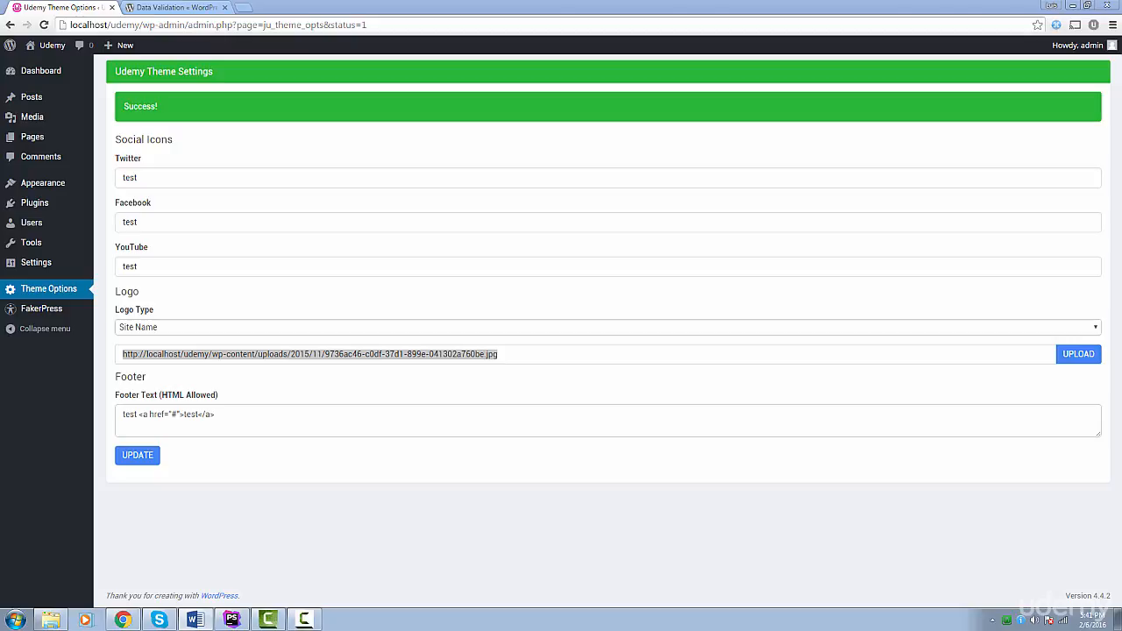
pyautogui.moveTo(1084, 275)
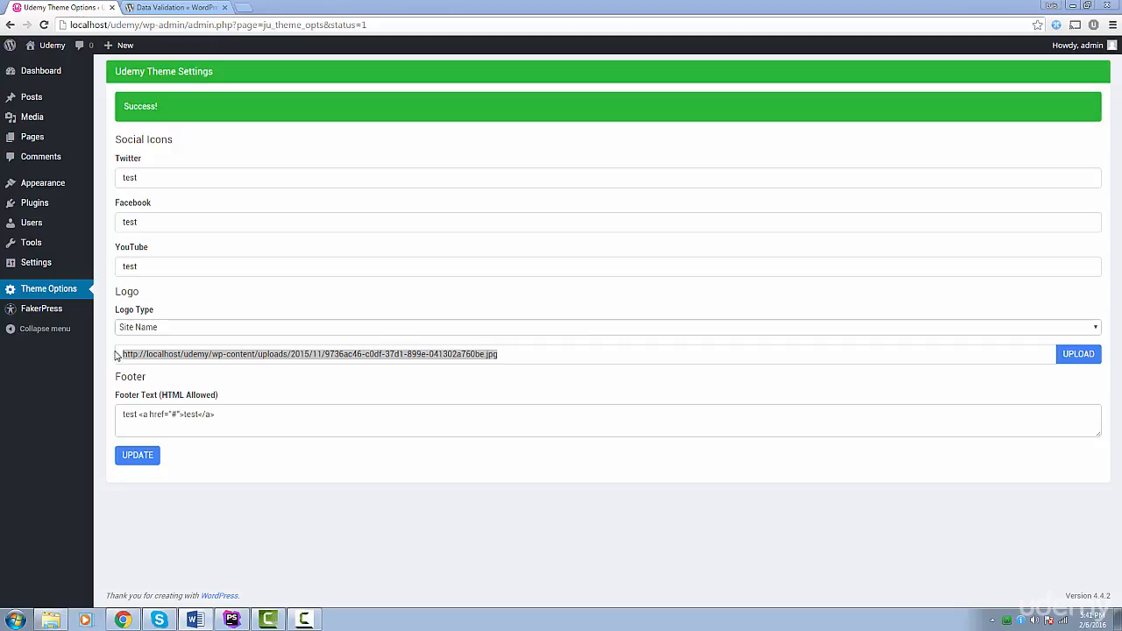
pyautogui.moveTo(274, 321)
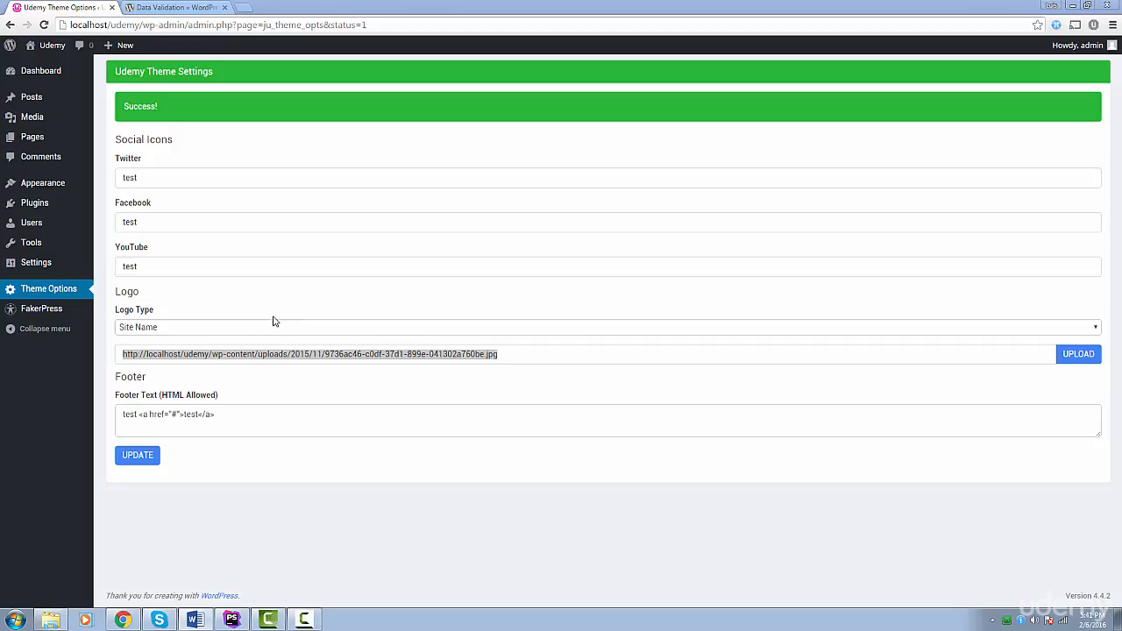
pyautogui.moveTo(214, 354)
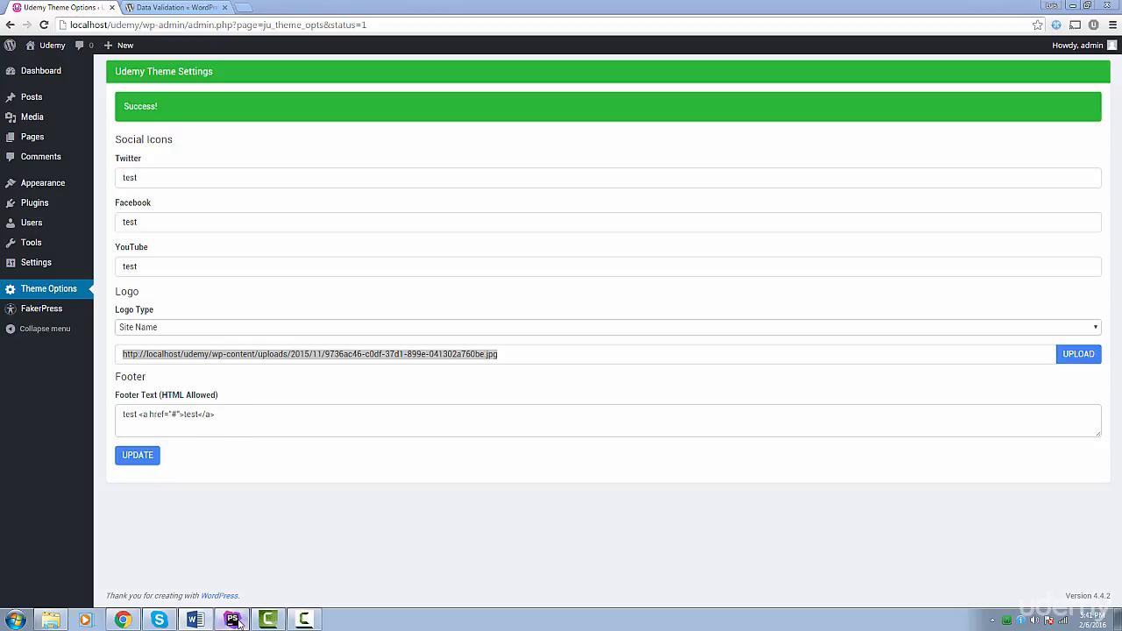
pyautogui.click(231, 620)
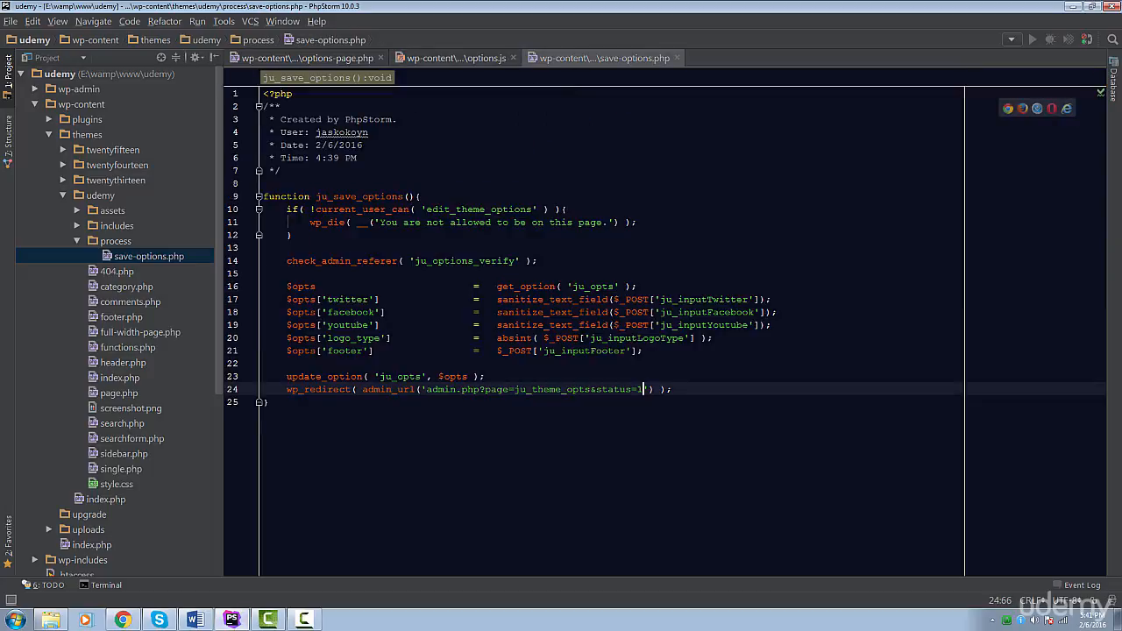
# Add $opts["logo_img"] = $_POST['ju_inputLogoImg']; below the footer option line.
pyautogui.press('enter')
pyautogui.write("$opts['logo_img']                =  $_POST['ju_inputLogoImg'];")
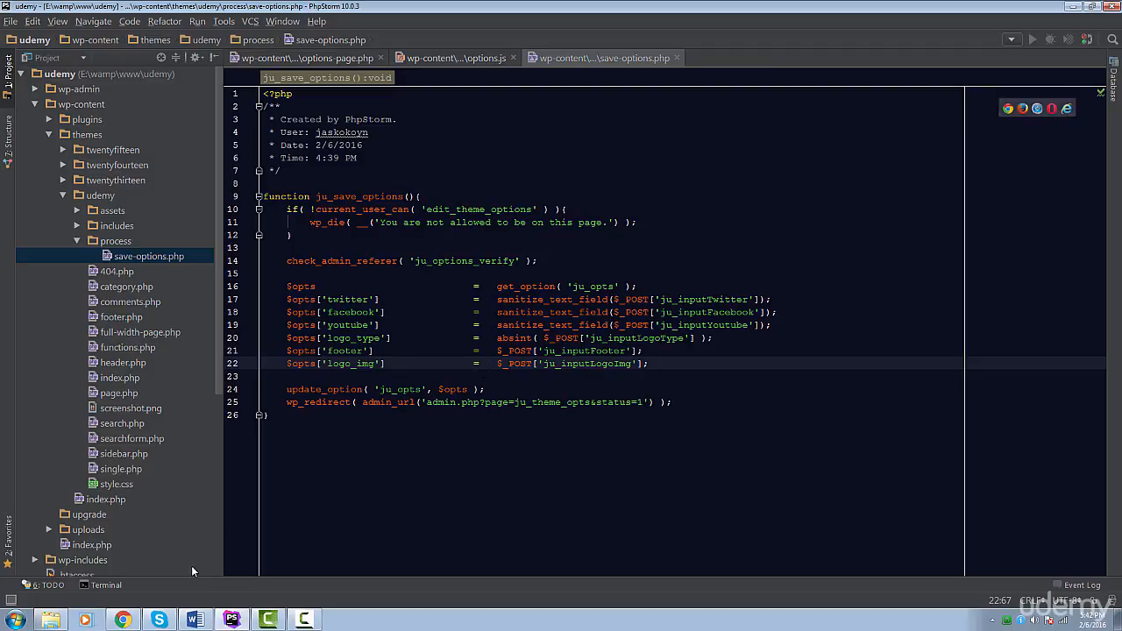
pyautogui.moveTo(169, 577)
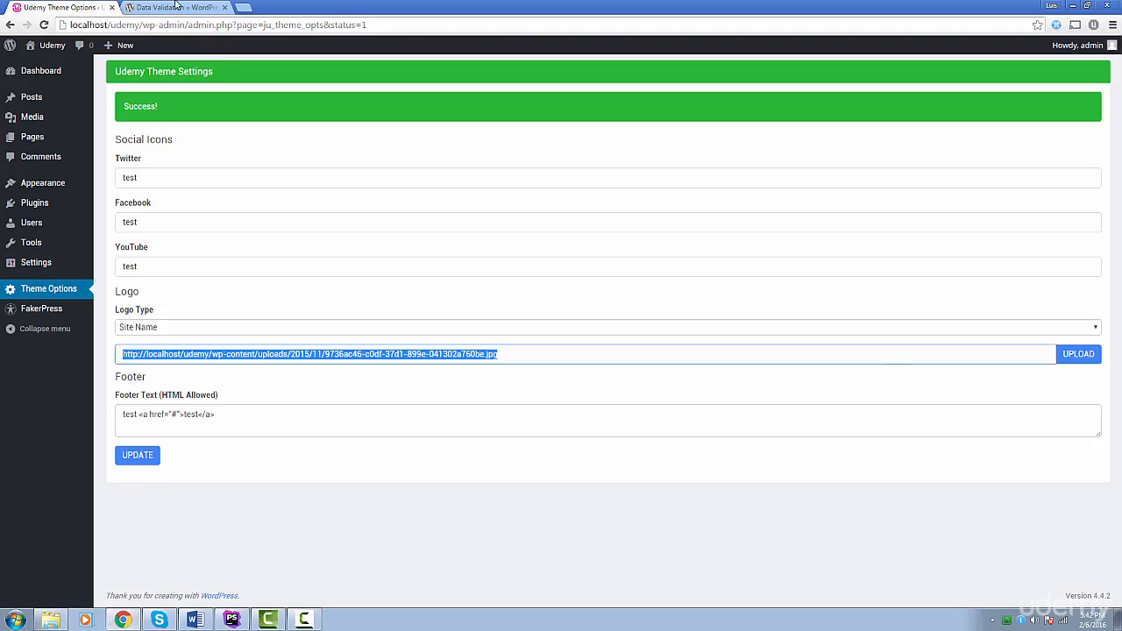
# Scroll the Codex Data Validation page down through its sanitization functions to Text Nodes.
pyautogui.click(172, 7)
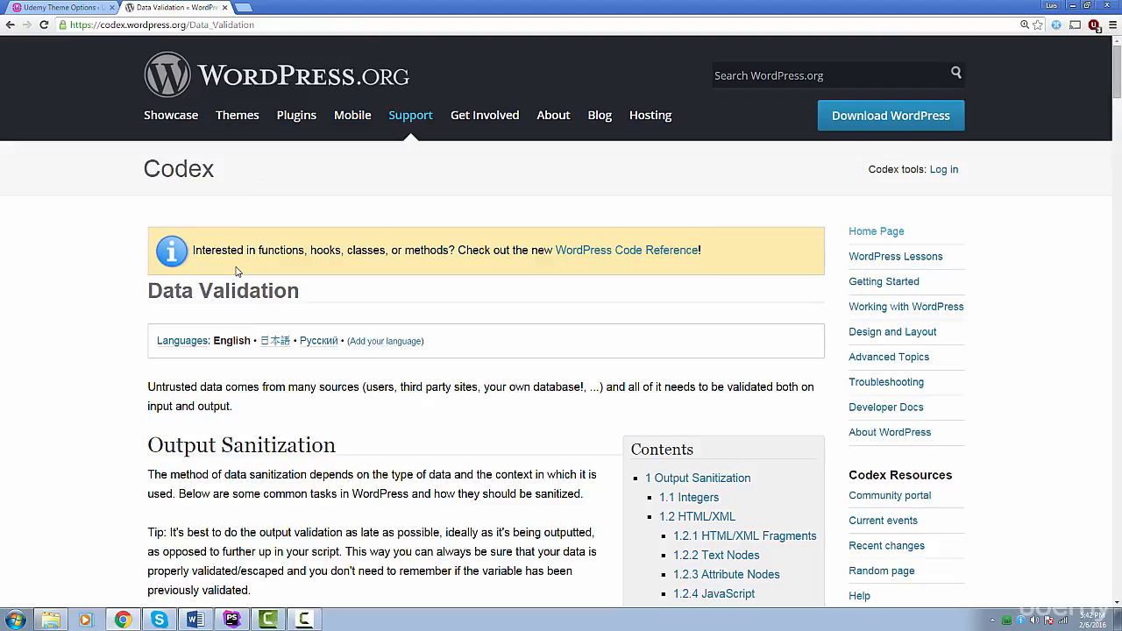
pyautogui.scroll(-3)
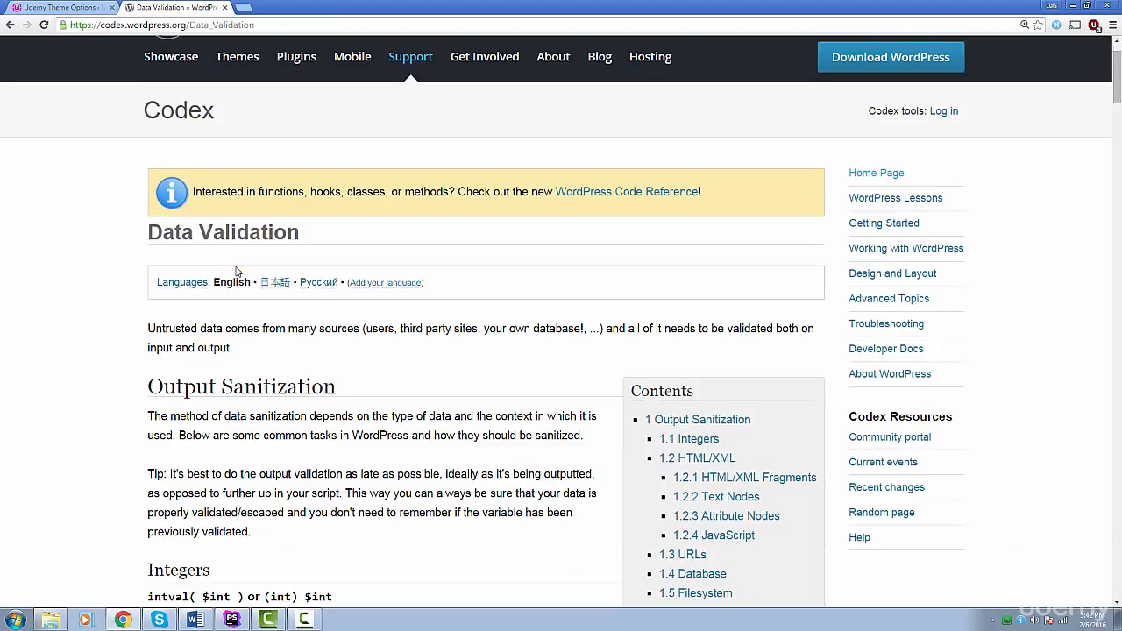
pyautogui.scroll(-3)
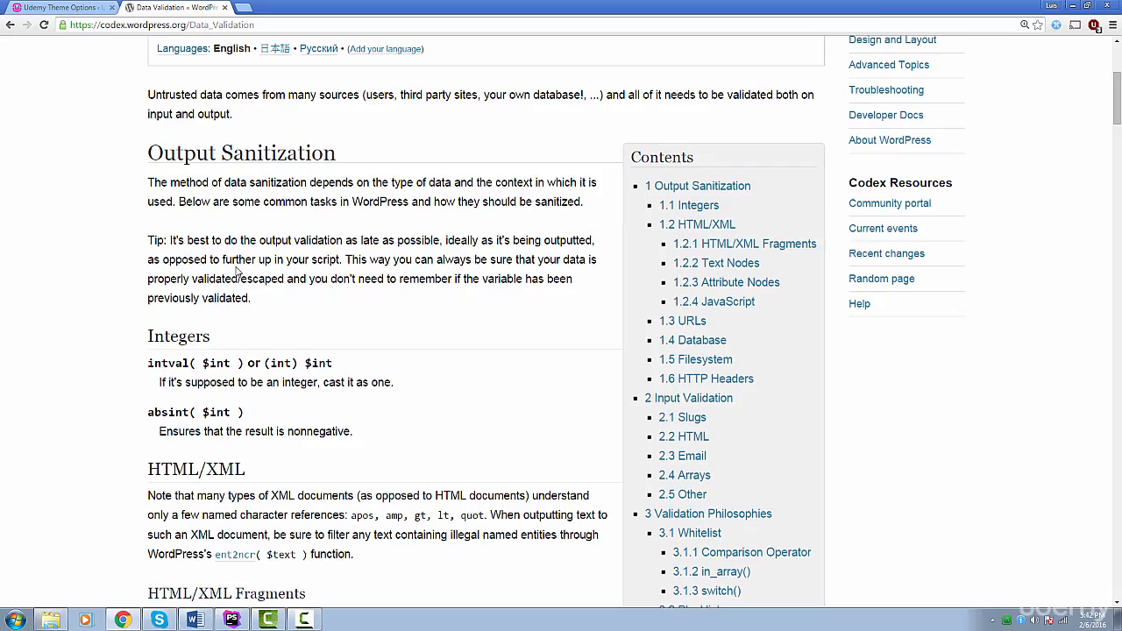
pyautogui.scroll(-3)
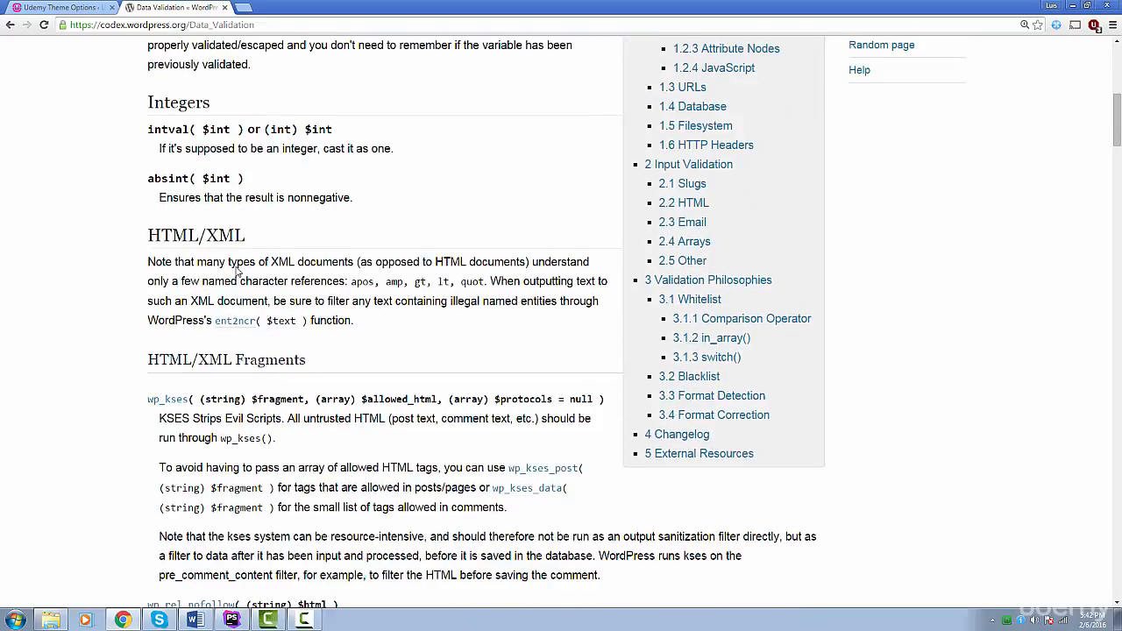
pyautogui.scroll(-3)
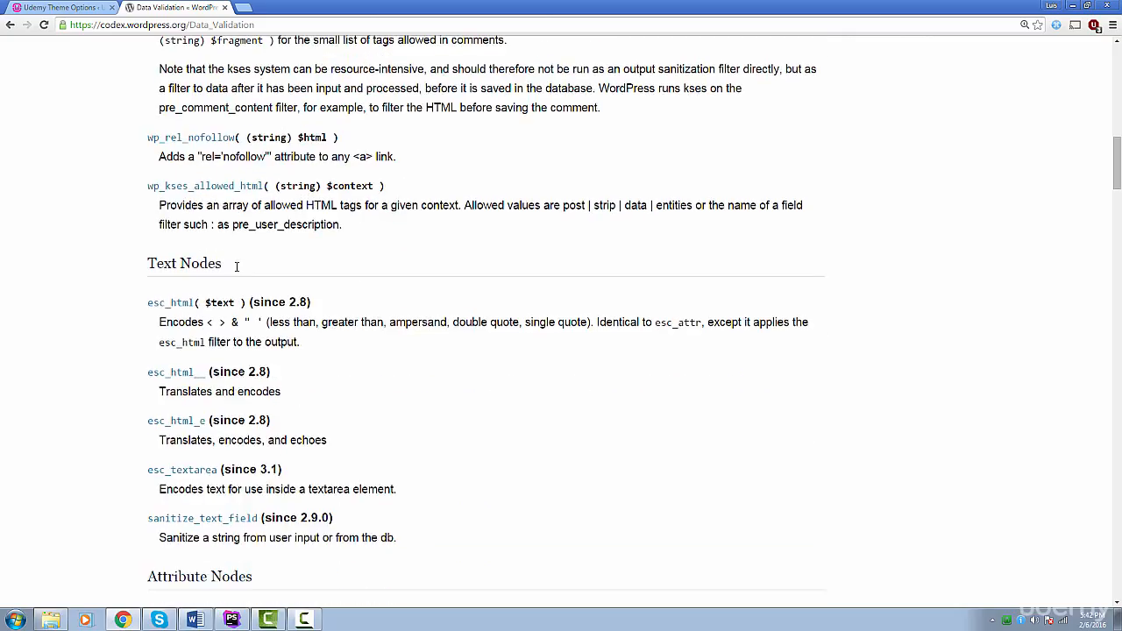
pyautogui.scroll(-3)
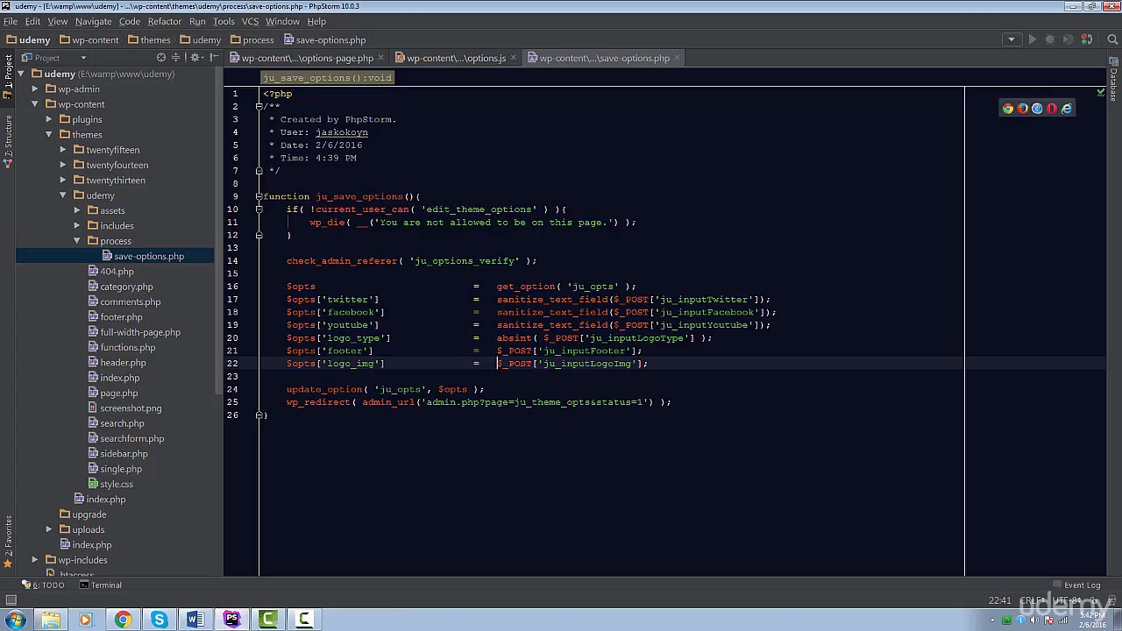
# Wrap $_POST['ju_inputLogoImg'] in esc_url() in save-options.php before saving.
pyautogui.write('esc_url(')
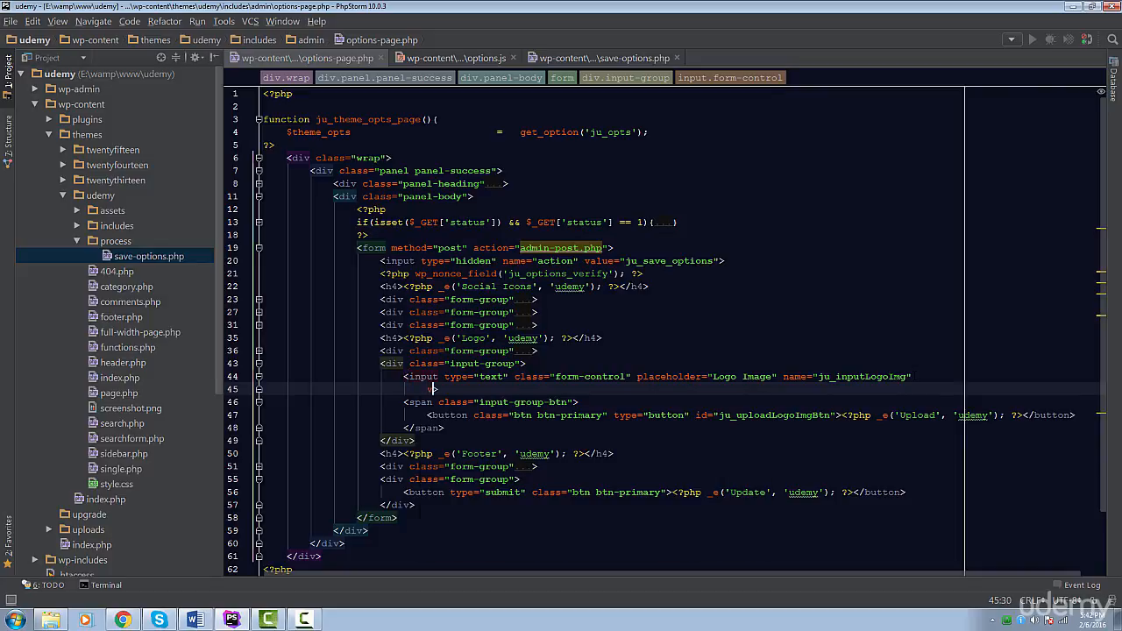
# Add value="<?php echo ... ?>" to the ju_inputLogoImg input and reload Theme Options.
pyautogui.write('value="<?')
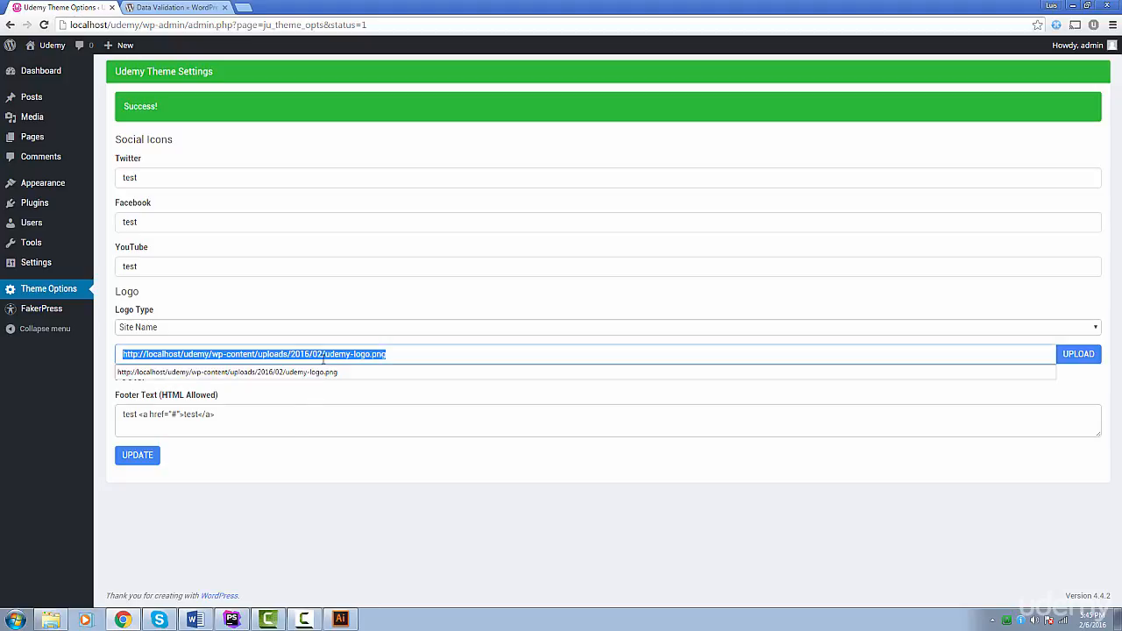
pyautogui.click(391, 387)
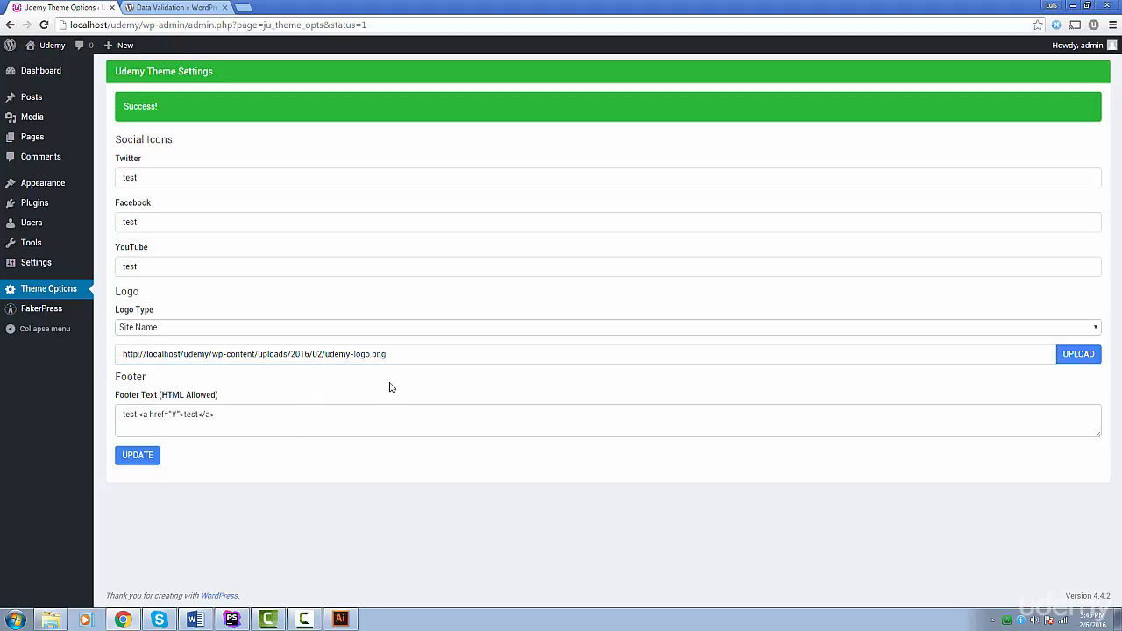
pyautogui.moveTo(803, 409)
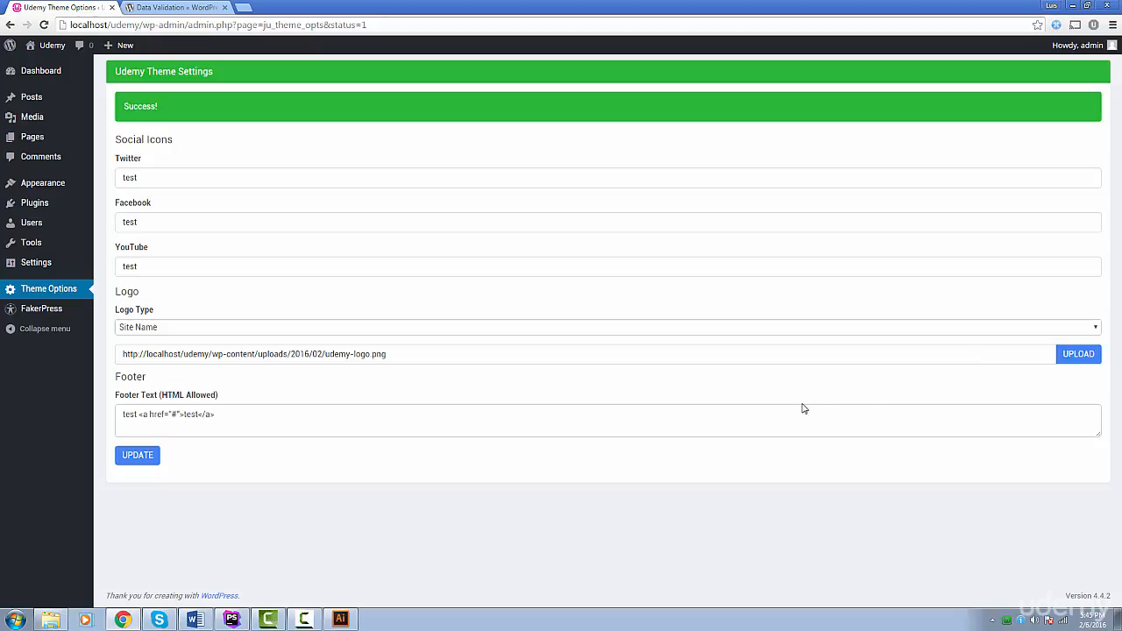